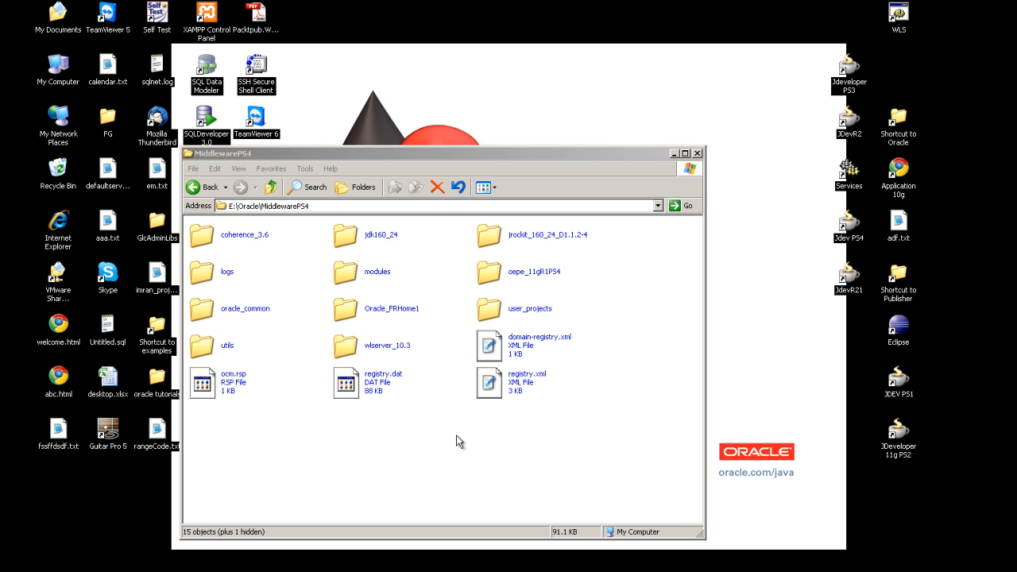
{"action": "mouse_move", "coordinate": [270, 186]}
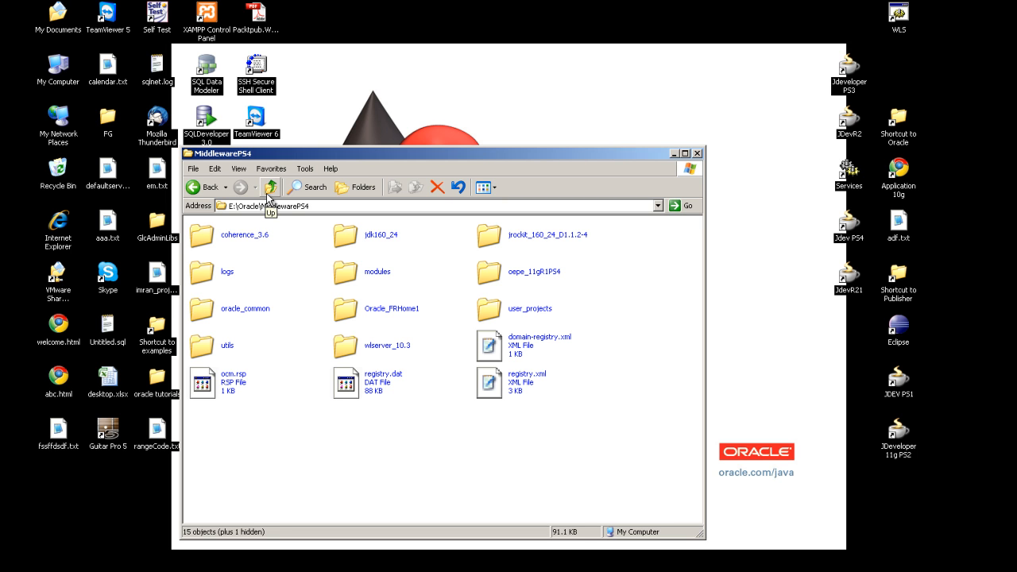
Browse to MiddlewarePS4\Oracle_FRHome1\bin and select config.bat
{"action": "left_click", "coordinate": [271, 187]}
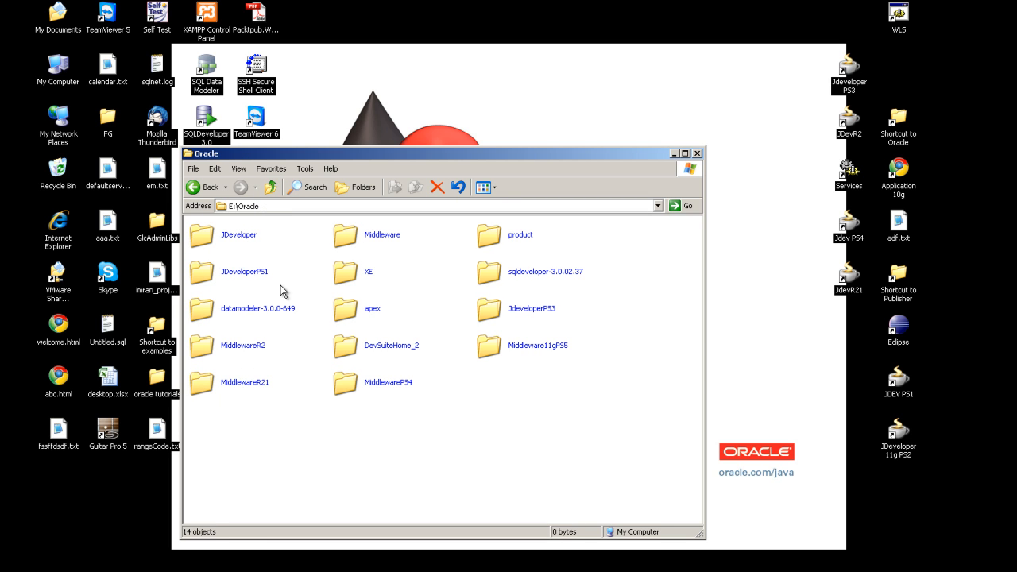
{"action": "mouse_move", "coordinate": [393, 393]}
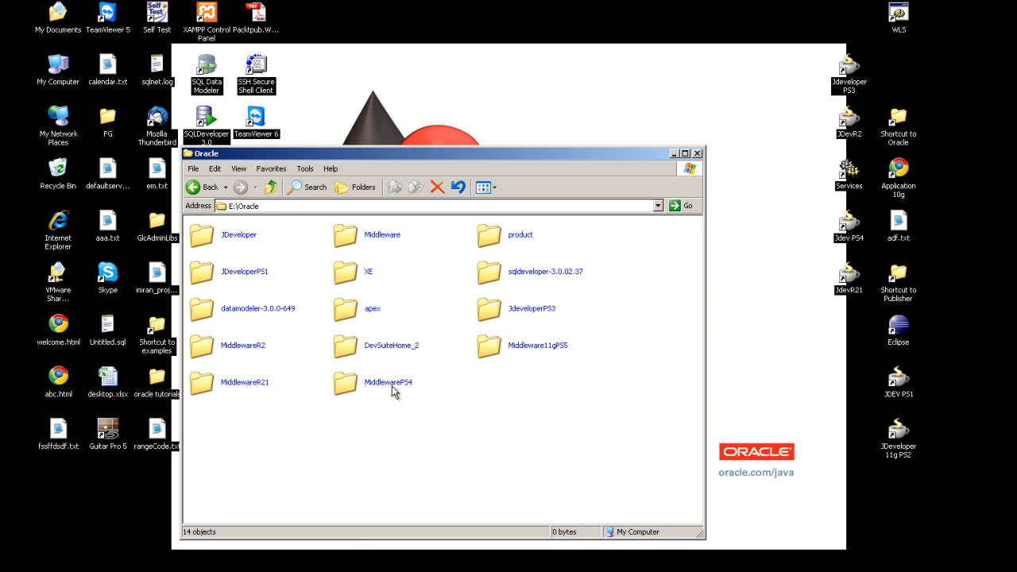
{"action": "double_click", "coordinate": [360, 374]}
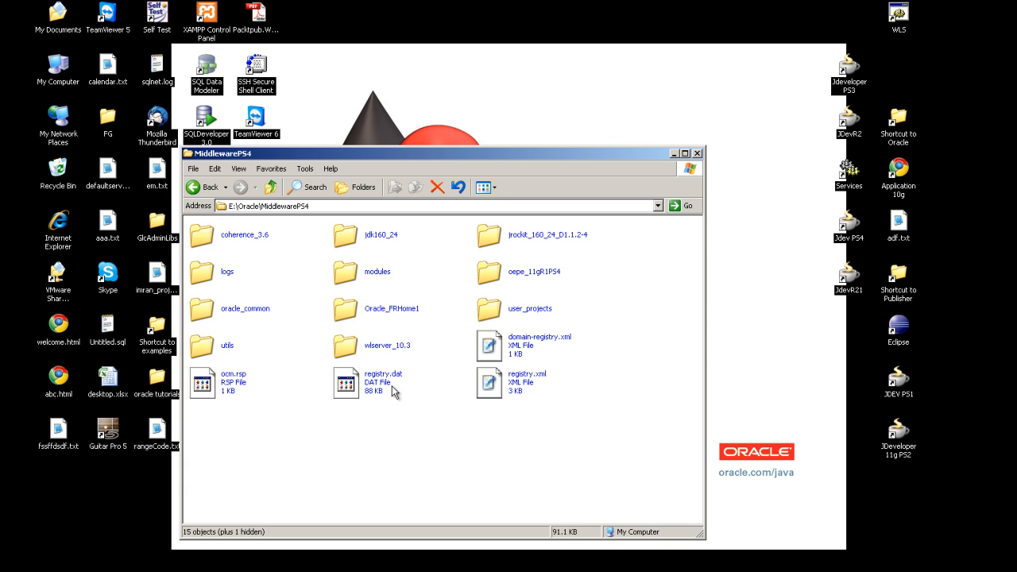
{"action": "mouse_move", "coordinate": [297, 385]}
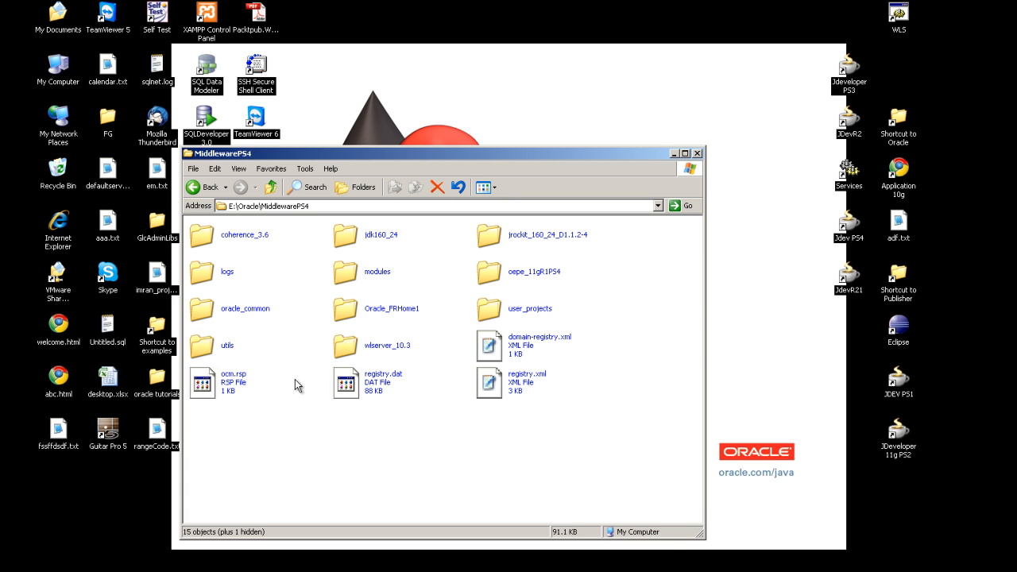
{"action": "mouse_move", "coordinate": [451, 351]}
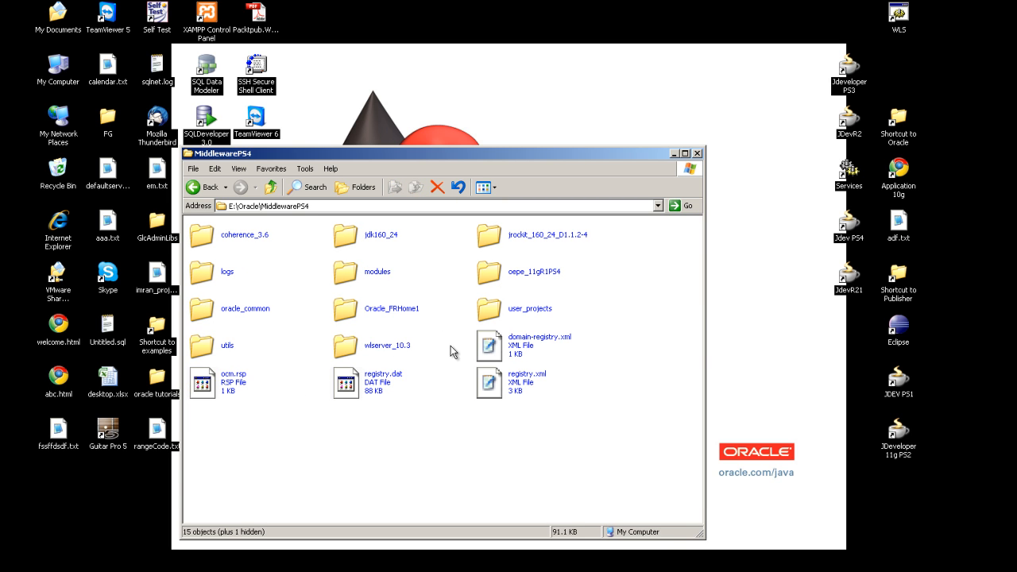
{"action": "mouse_move", "coordinate": [428, 281]}
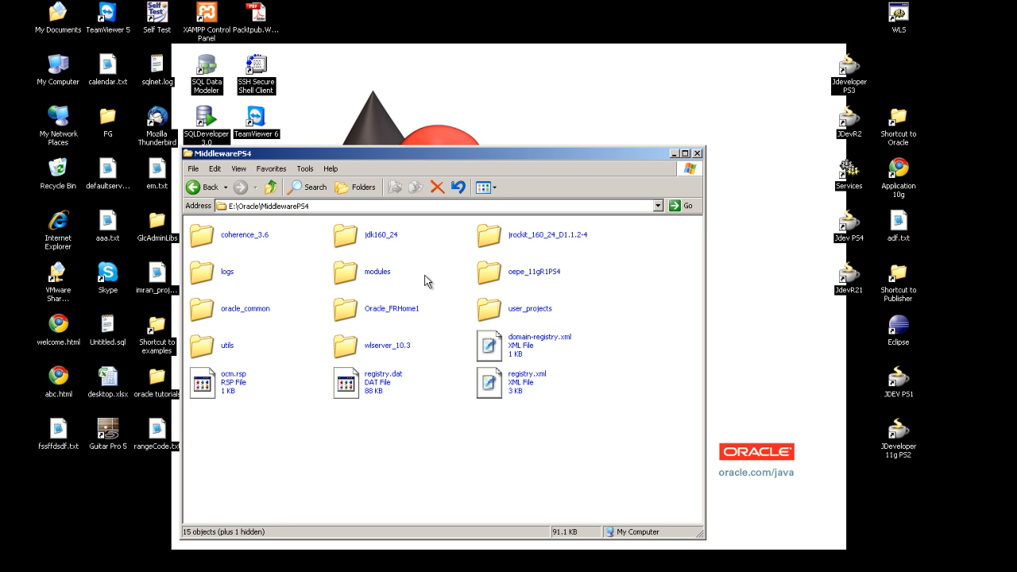
{"action": "mouse_move", "coordinate": [432, 333]}
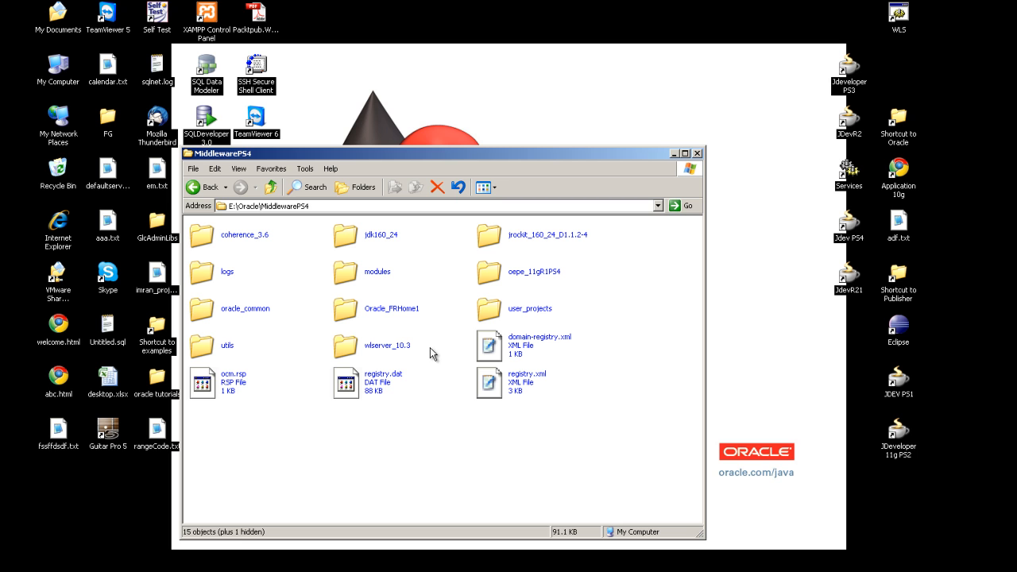
{"action": "mouse_move", "coordinate": [412, 322]}
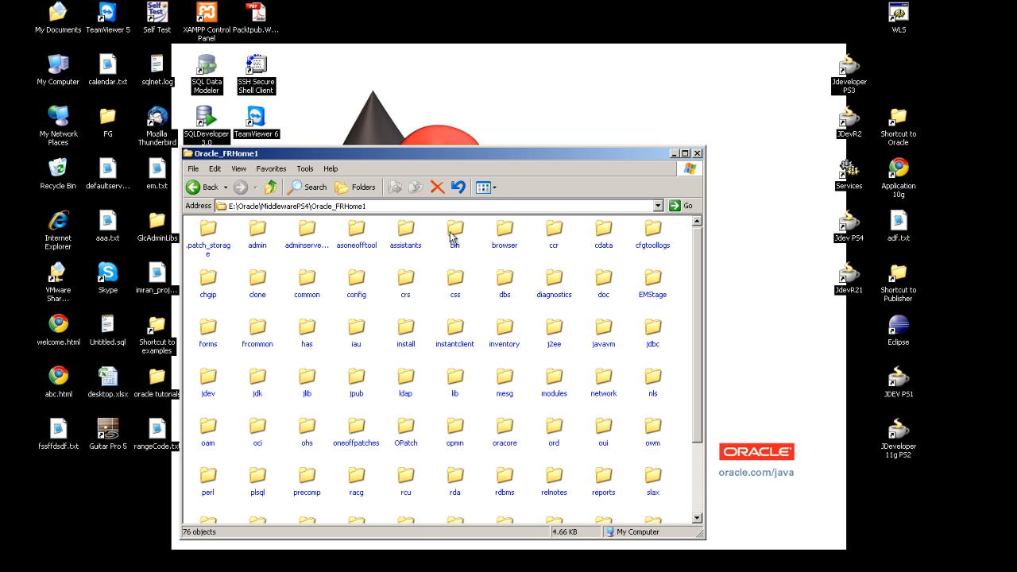
{"action": "double_click", "coordinate": [454, 229]}
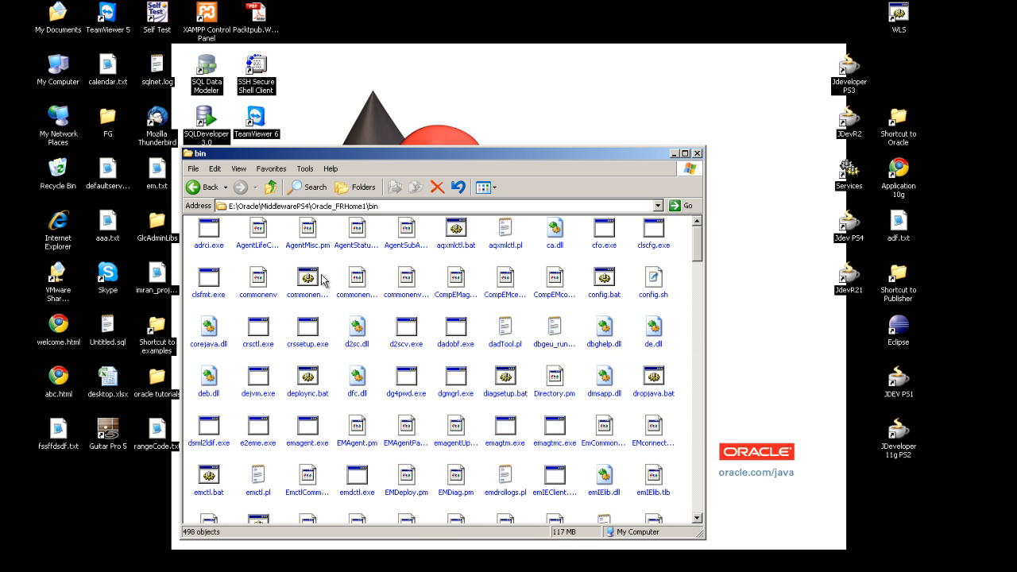
{"action": "mouse_move", "coordinate": [606, 279]}
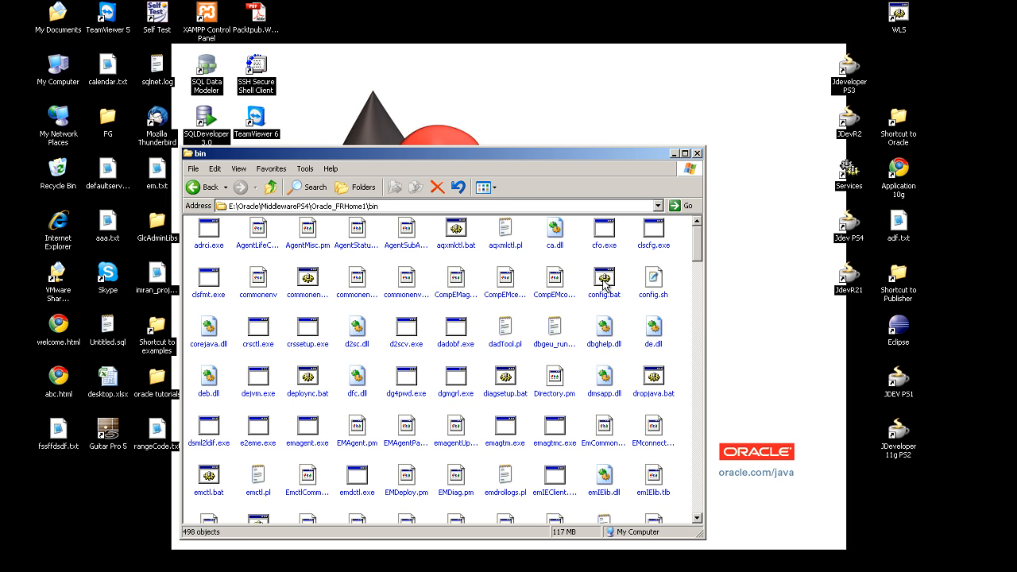
{"action": "left_click", "coordinate": [604, 278]}
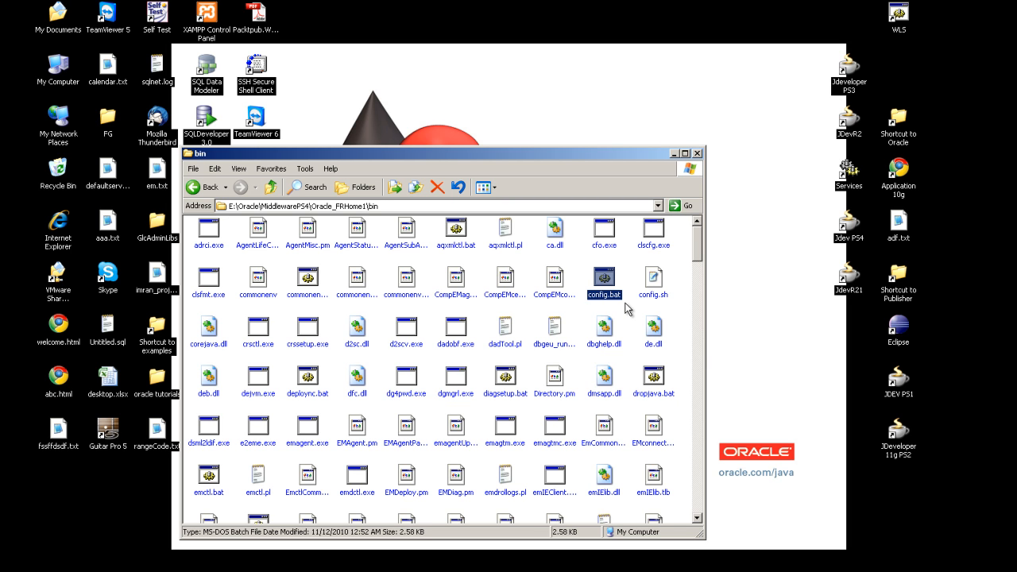
{"action": "mouse_move", "coordinate": [653, 303]}
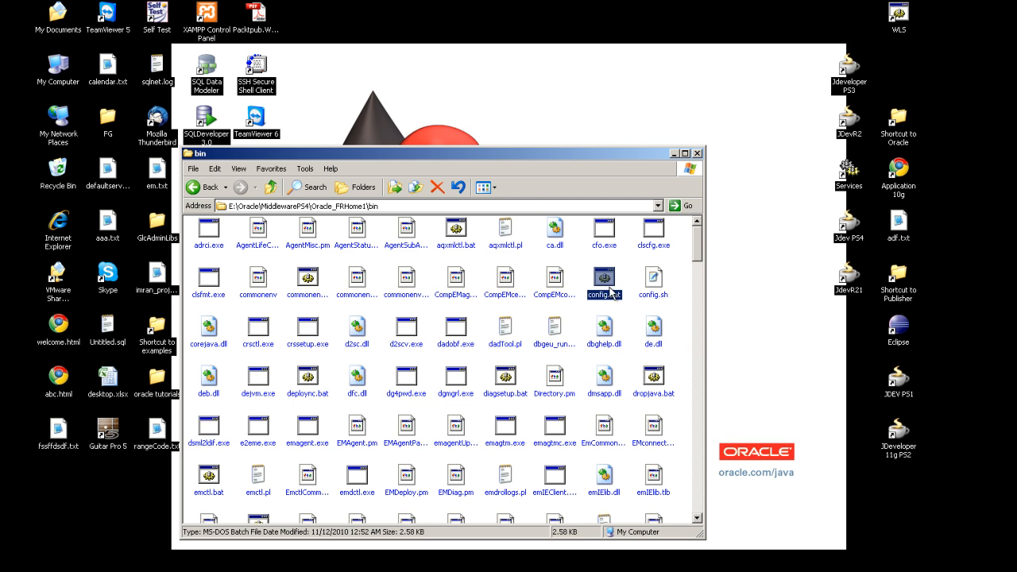
Run config.bat to start Oracle Universal Installer and the configuration wizard
{"action": "double_click", "coordinate": [604, 276]}
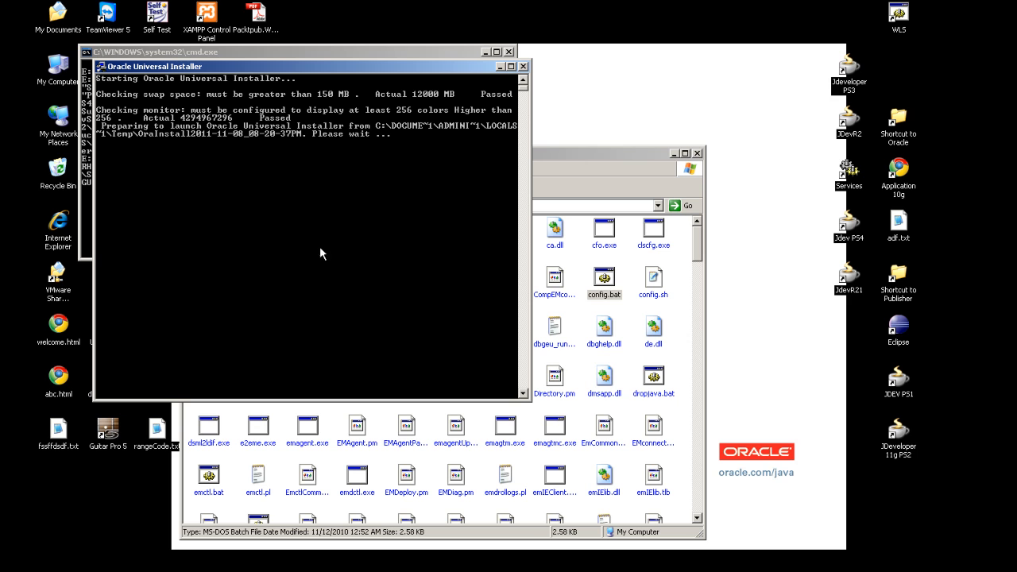
{"action": "mouse_move", "coordinate": [347, 382]}
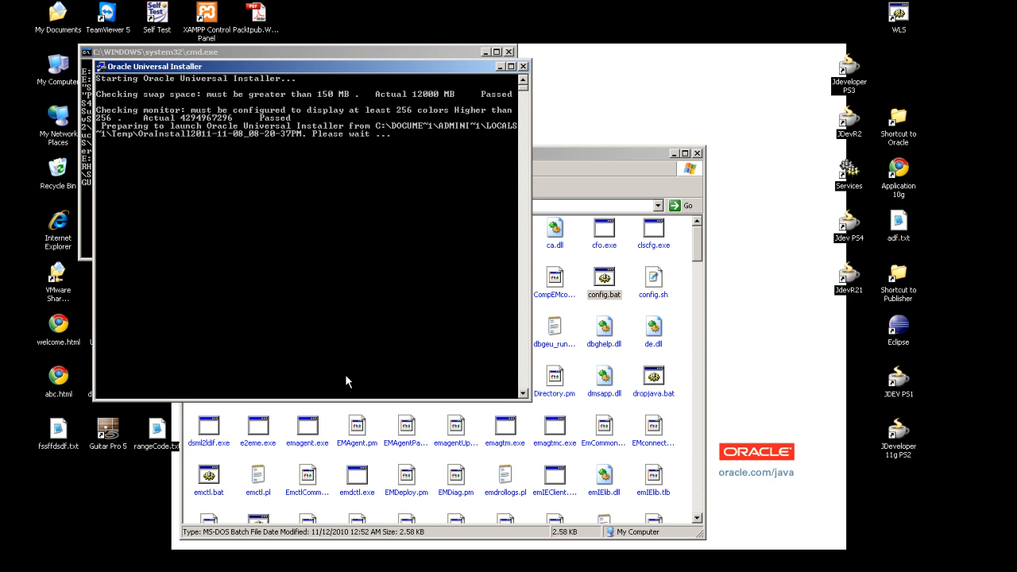
{"action": "mouse_move", "coordinate": [386, 320]}
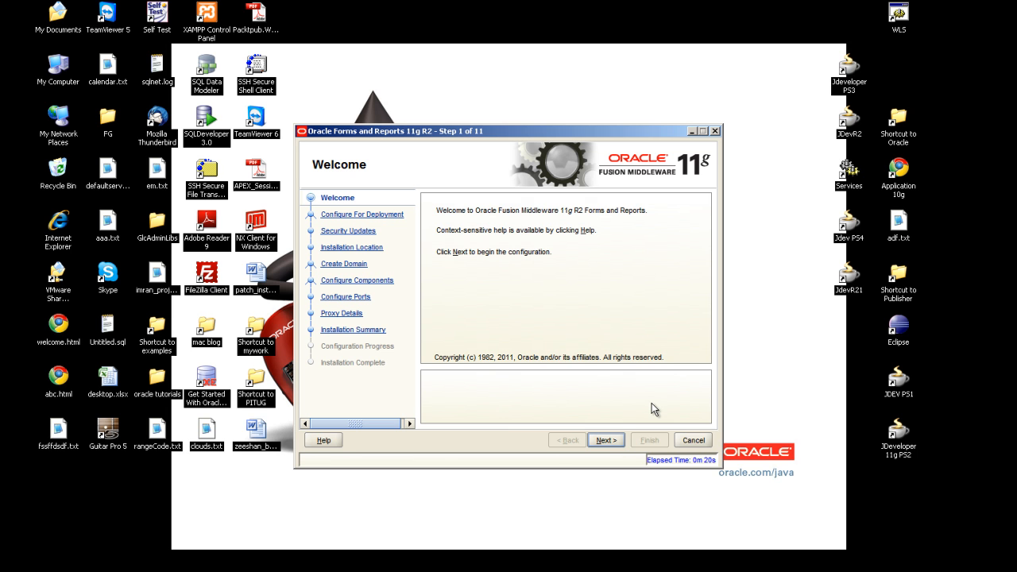
Get past the Welcome page and select Configure For Development
{"action": "left_click", "coordinate": [606, 440]}
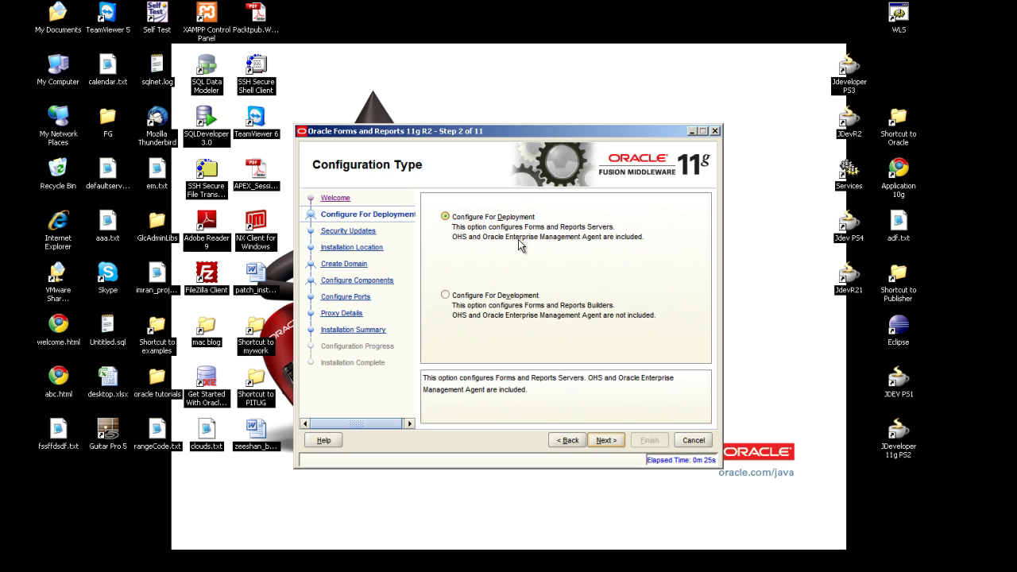
{"action": "mouse_move", "coordinate": [522, 227]}
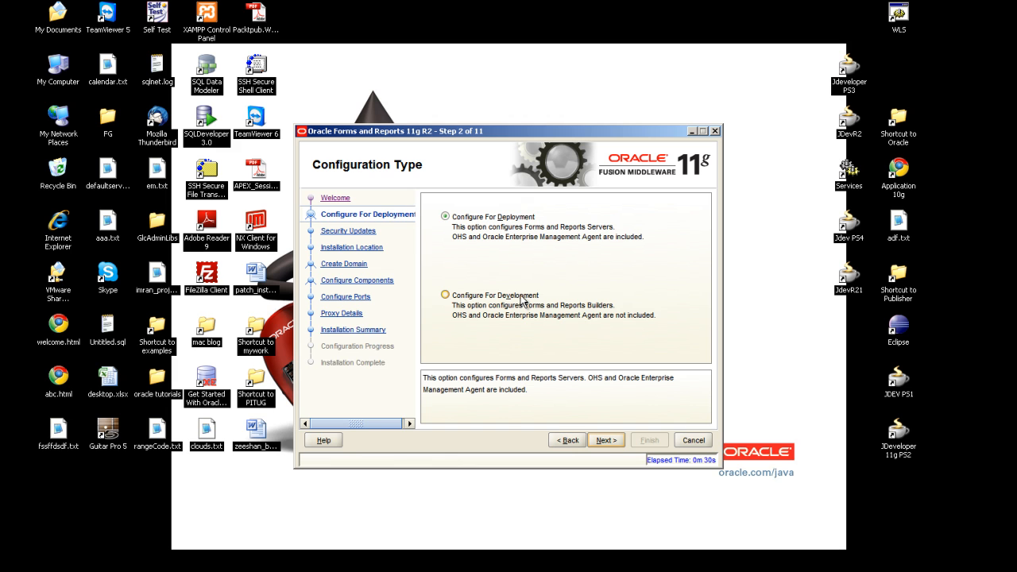
{"action": "left_click", "coordinate": [445, 295]}
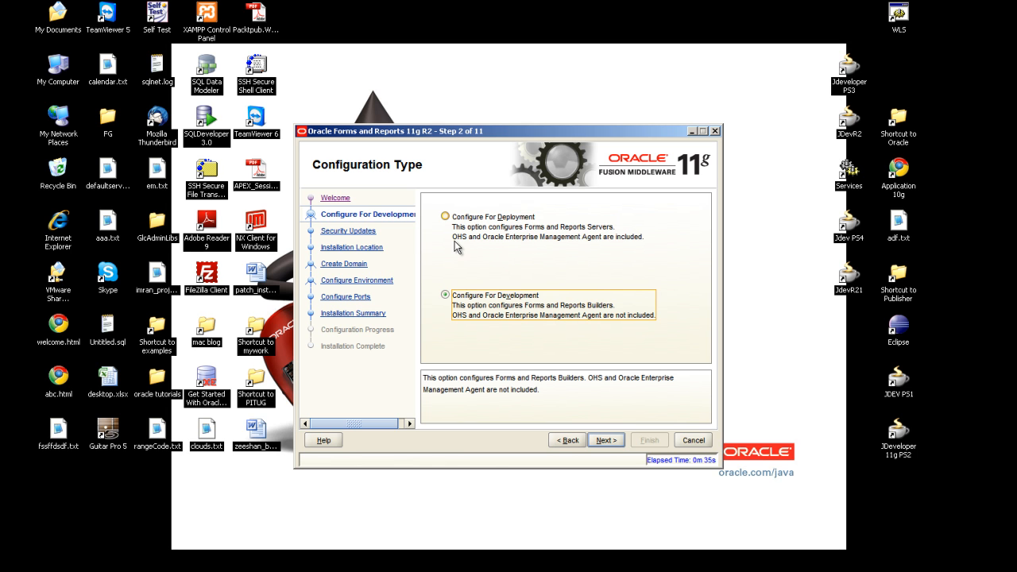
{"action": "mouse_move", "coordinate": [465, 248]}
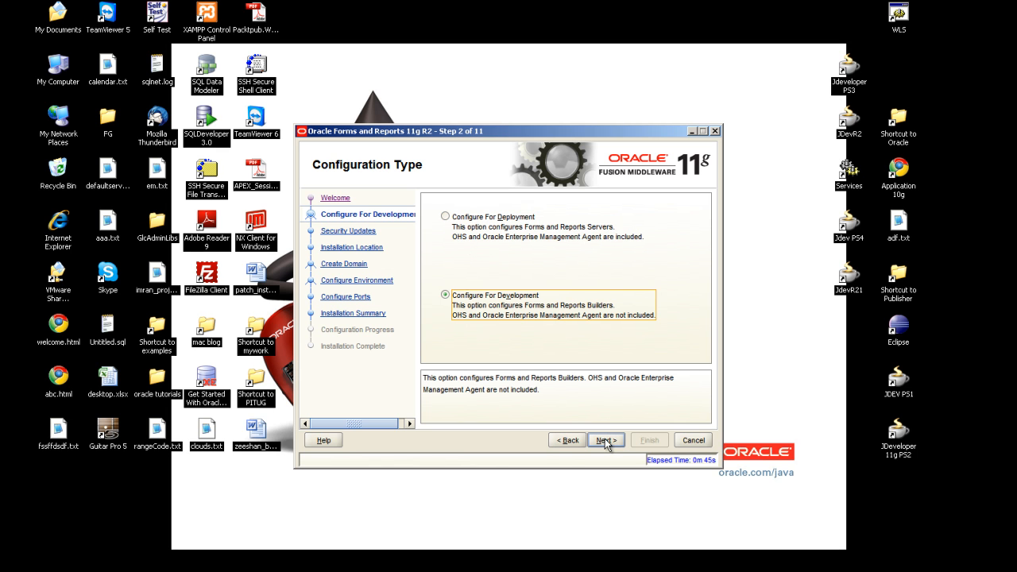
Decline security updates with no email and confirm the warning with Yes
{"action": "left_click", "coordinate": [606, 439]}
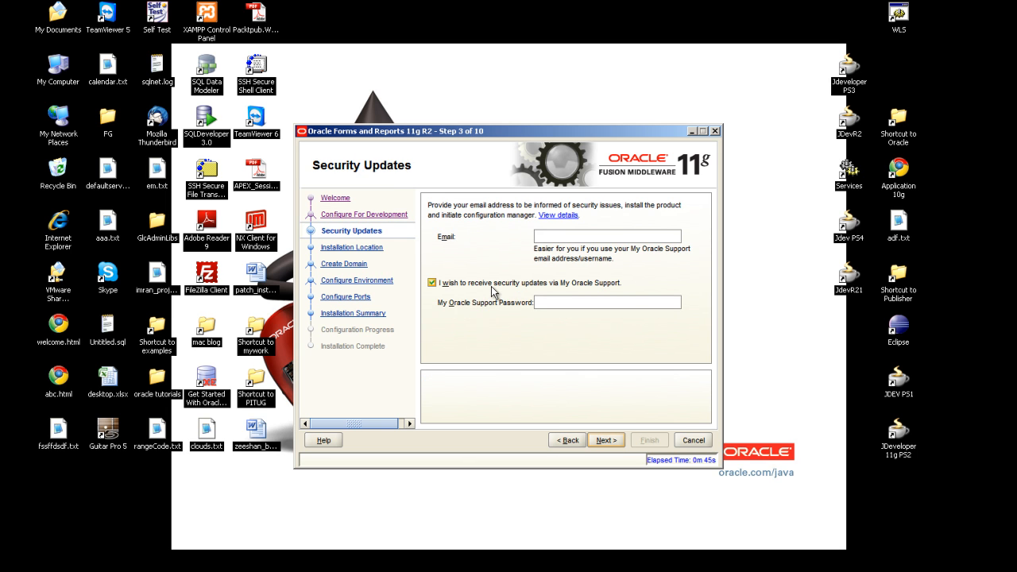
{"action": "left_click", "coordinate": [432, 282]}
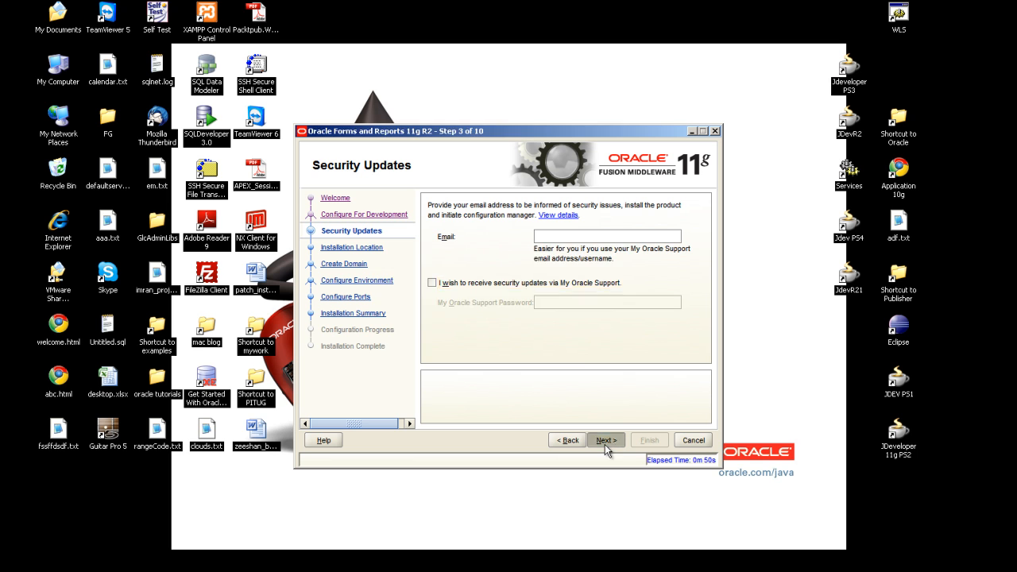
{"action": "left_click", "coordinate": [606, 439]}
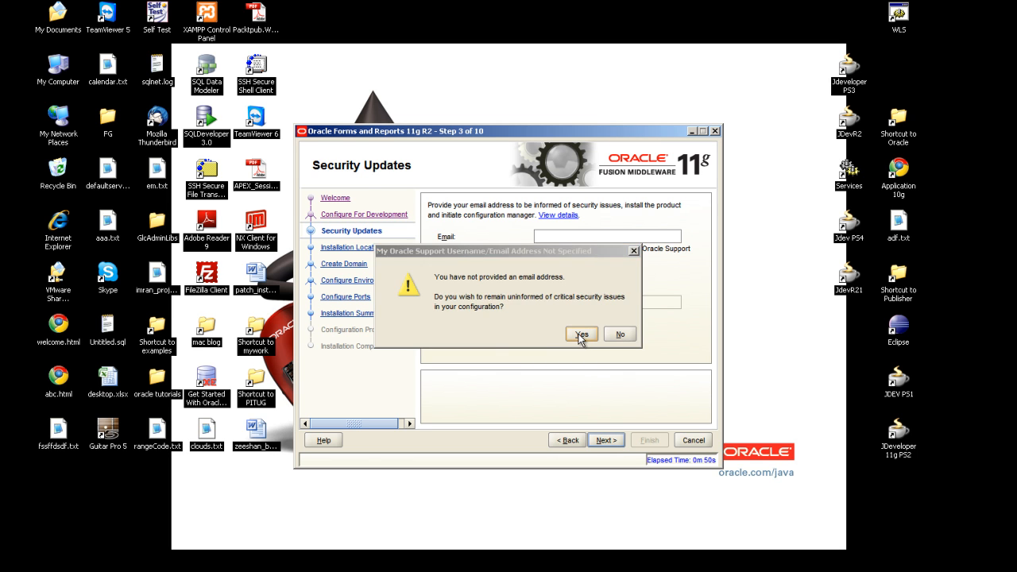
{"action": "left_click", "coordinate": [581, 333]}
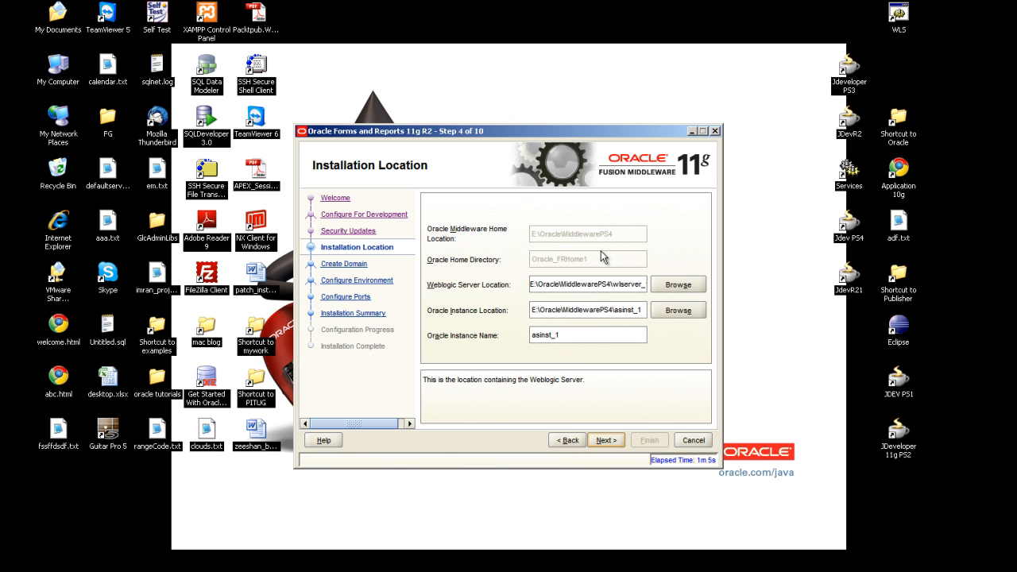
{"action": "mouse_move", "coordinate": [539, 283]}
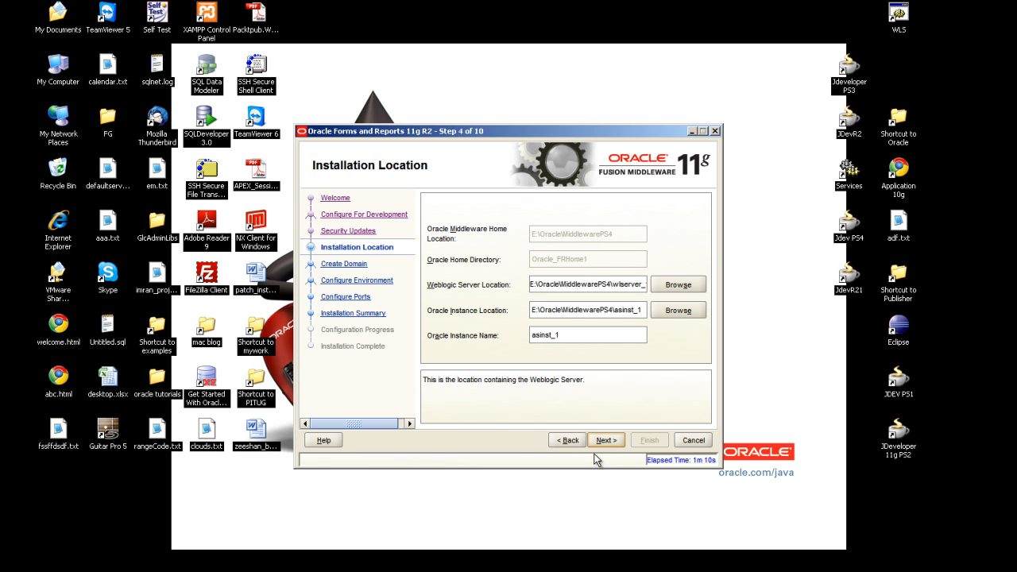
{"action": "mouse_move", "coordinate": [608, 440]}
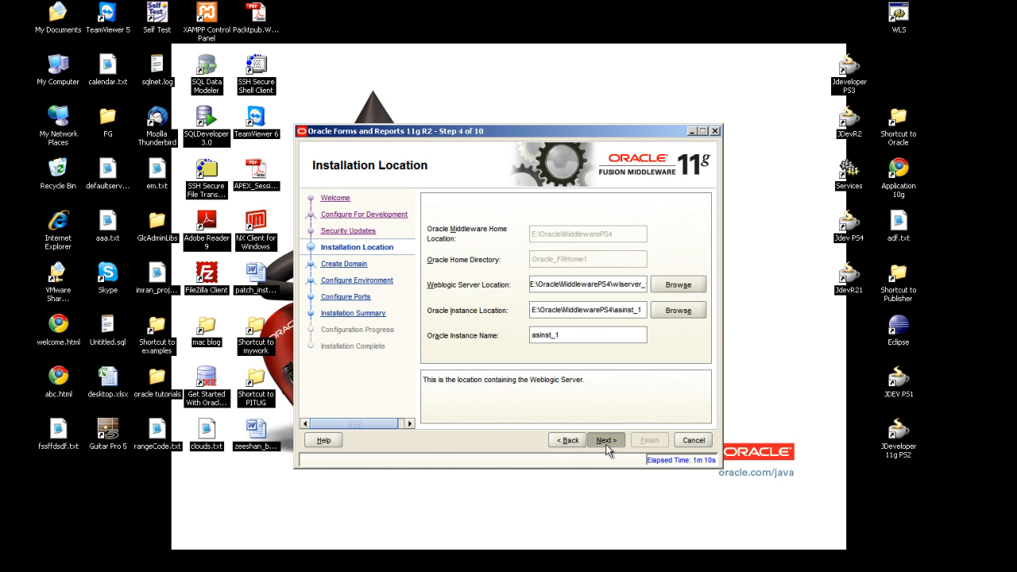
Accept default install locations, confirm the weblogic password, and name the domain myFormsDomain
{"action": "left_click", "coordinate": [606, 439]}
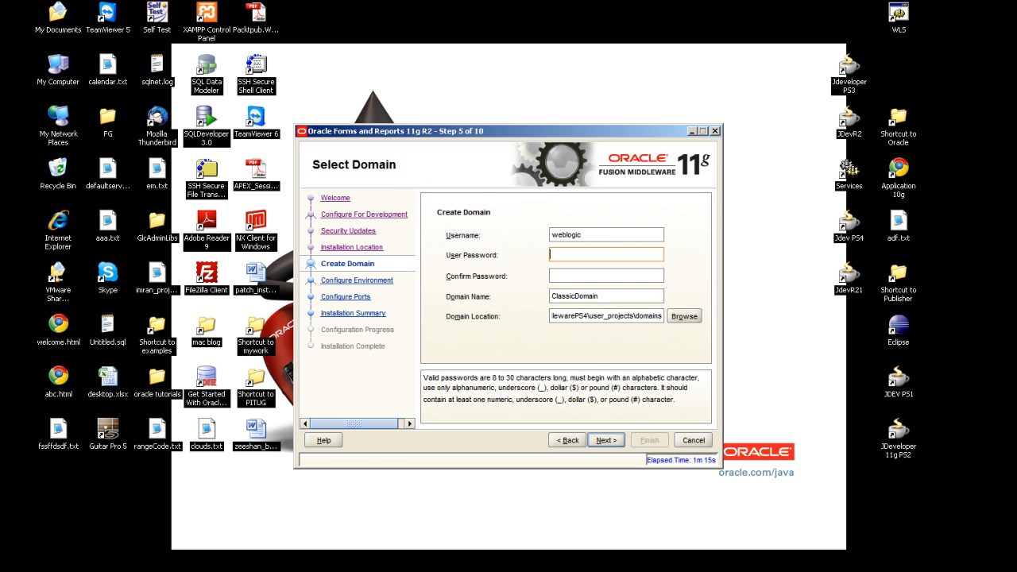
{"action": "mouse_move", "coordinate": [445, 250]}
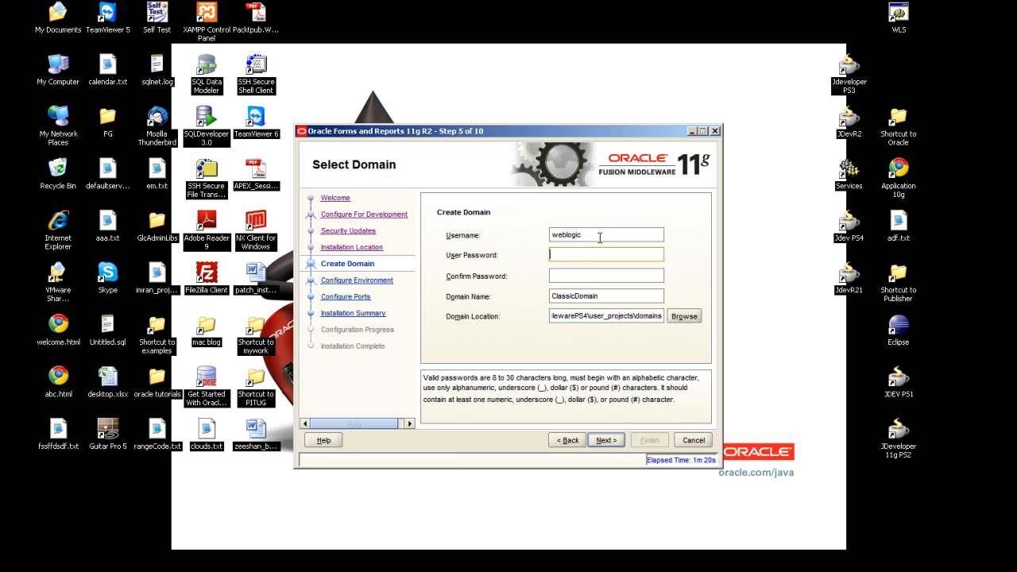
{"action": "mouse_move", "coordinate": [528, 261]}
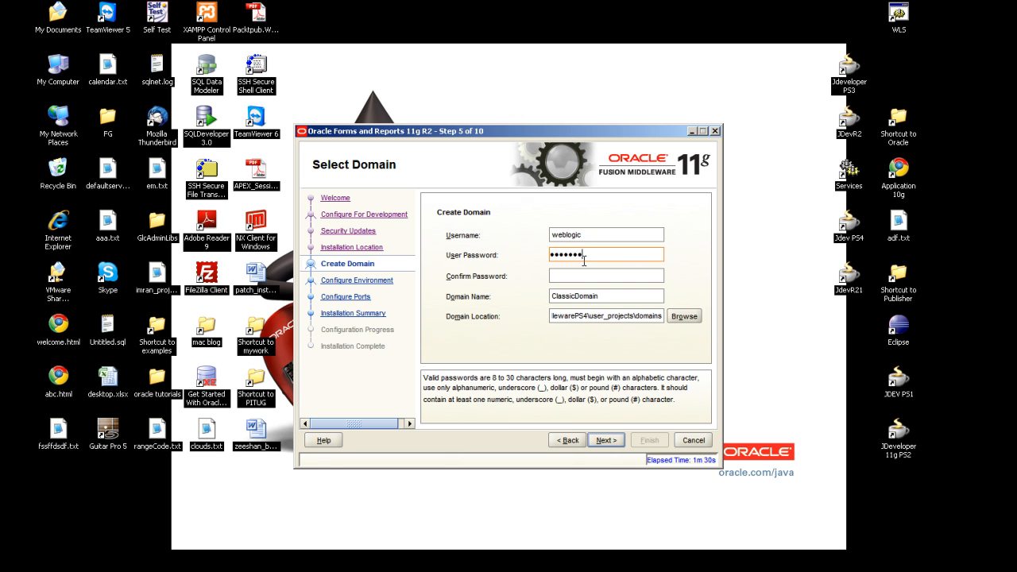
{"action": "left_click", "coordinate": [606, 276]}
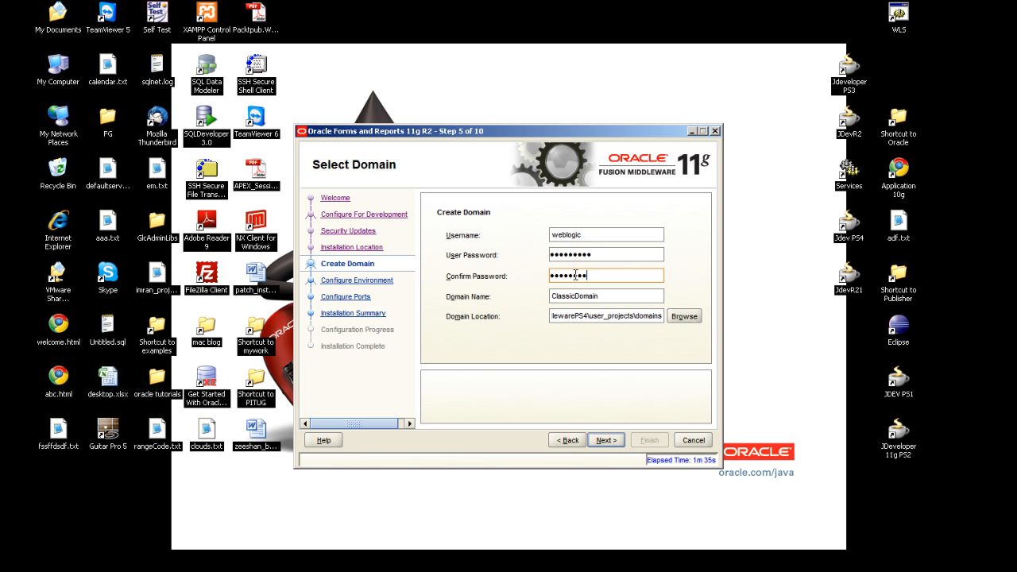
{"action": "left_click", "coordinate": [606, 295]}
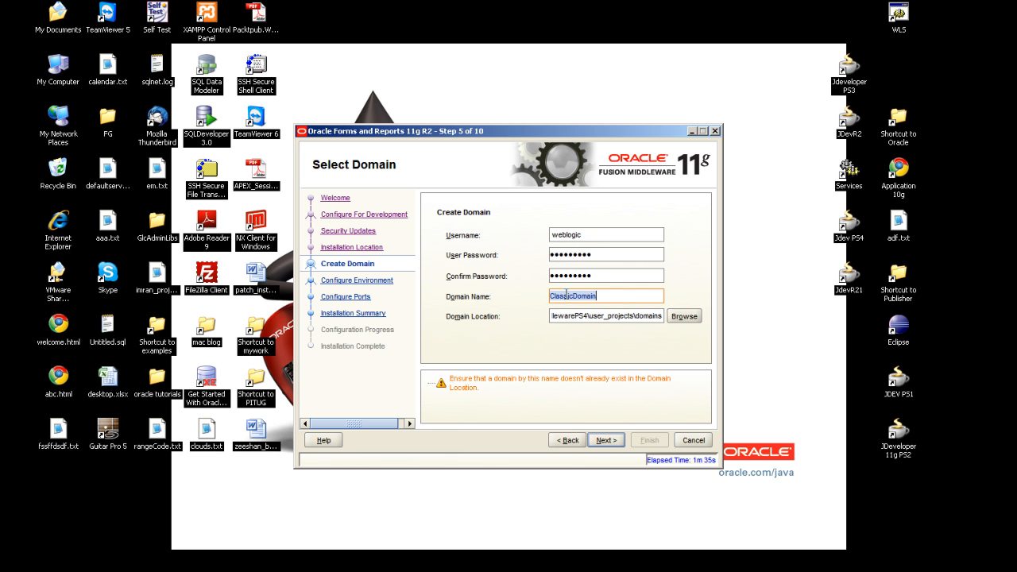
{"action": "type", "text": "myForm"}
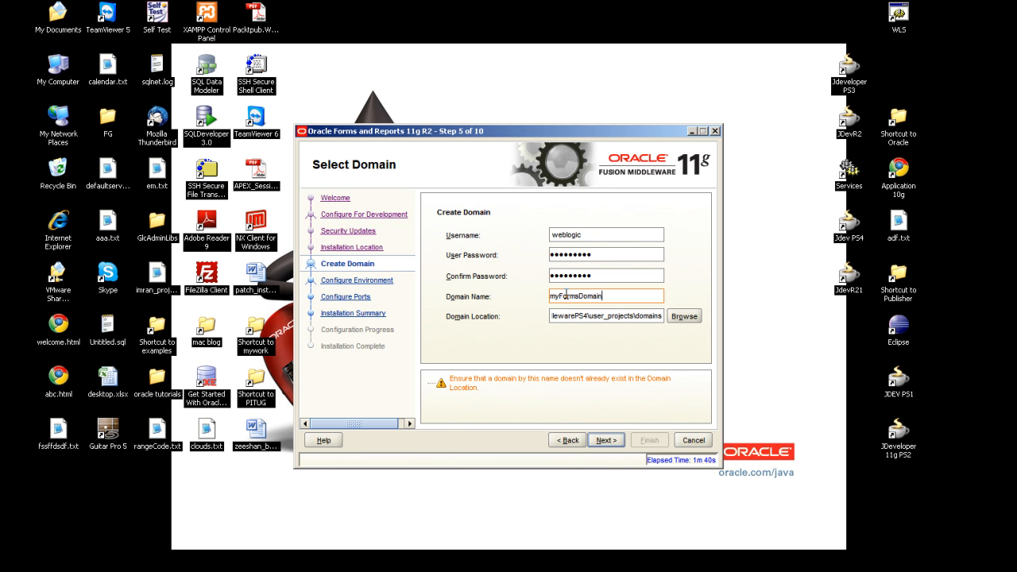
{"action": "left_click", "coordinate": [605, 316]}
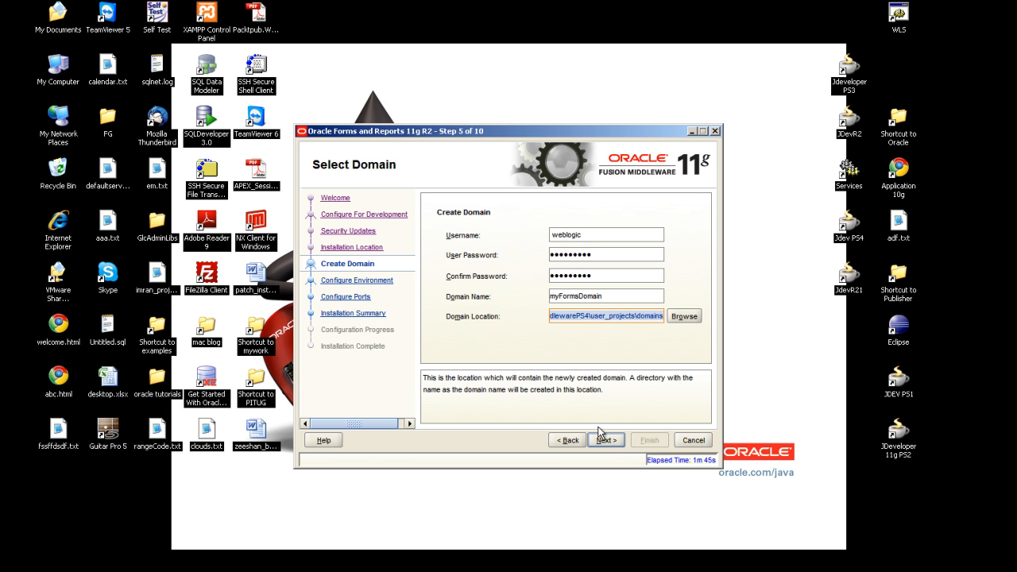
{"action": "left_click", "coordinate": [606, 439]}
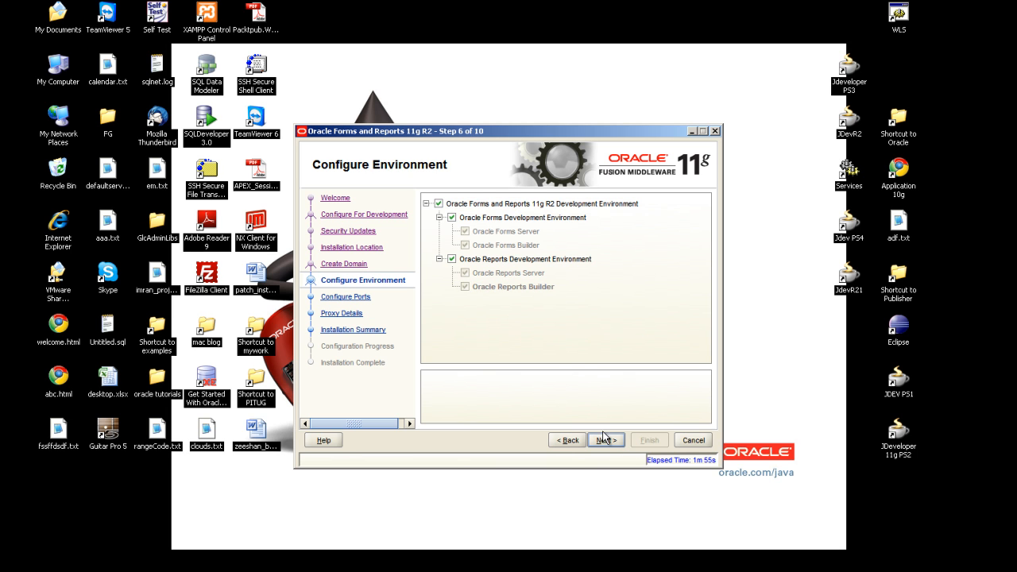
Keep default environments, automatic ports and no proxy, reaching the Installation Summary
{"action": "left_click", "coordinate": [606, 440]}
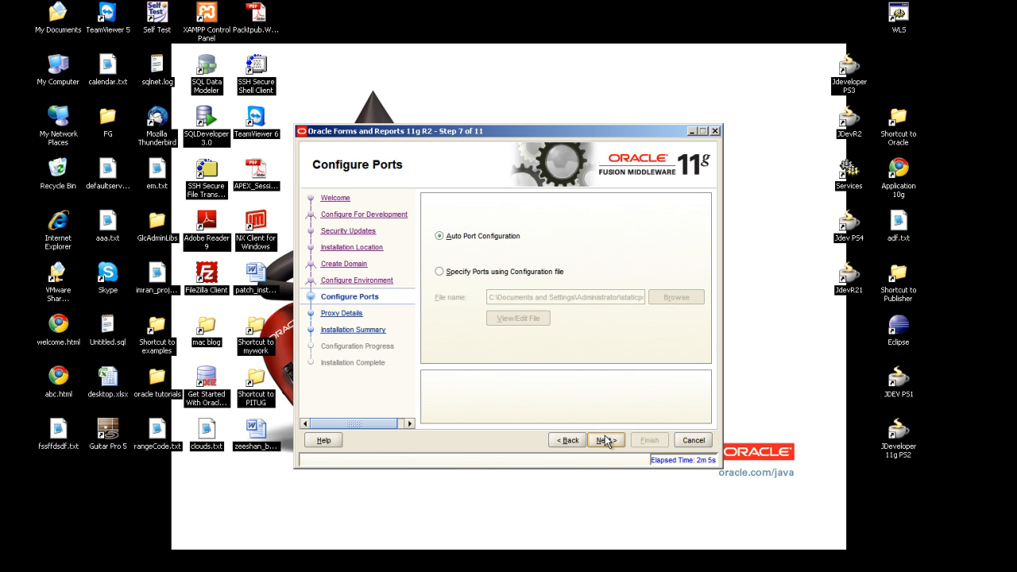
{"action": "left_click", "coordinate": [605, 439]}
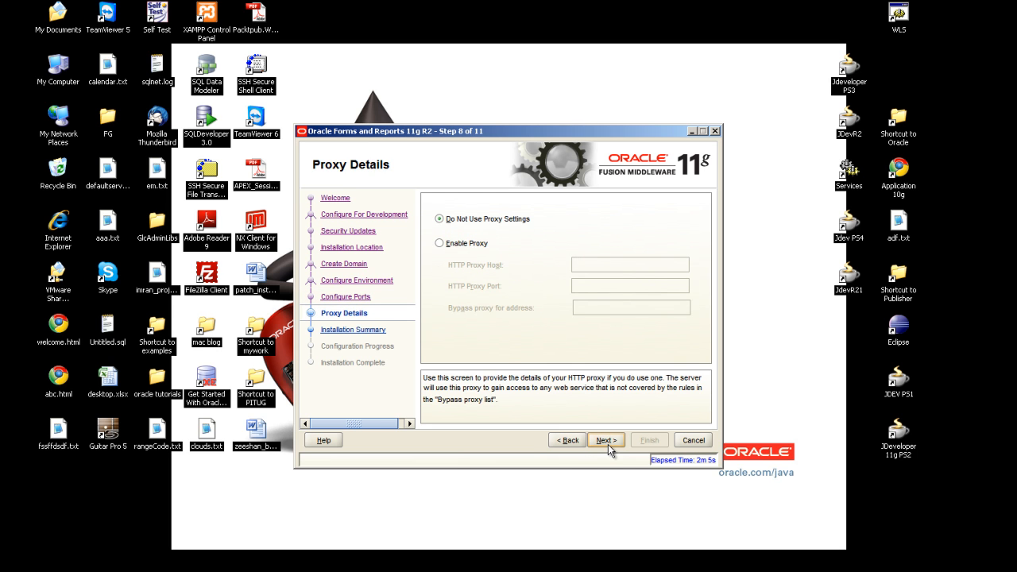
{"action": "left_click", "coordinate": [605, 439]}
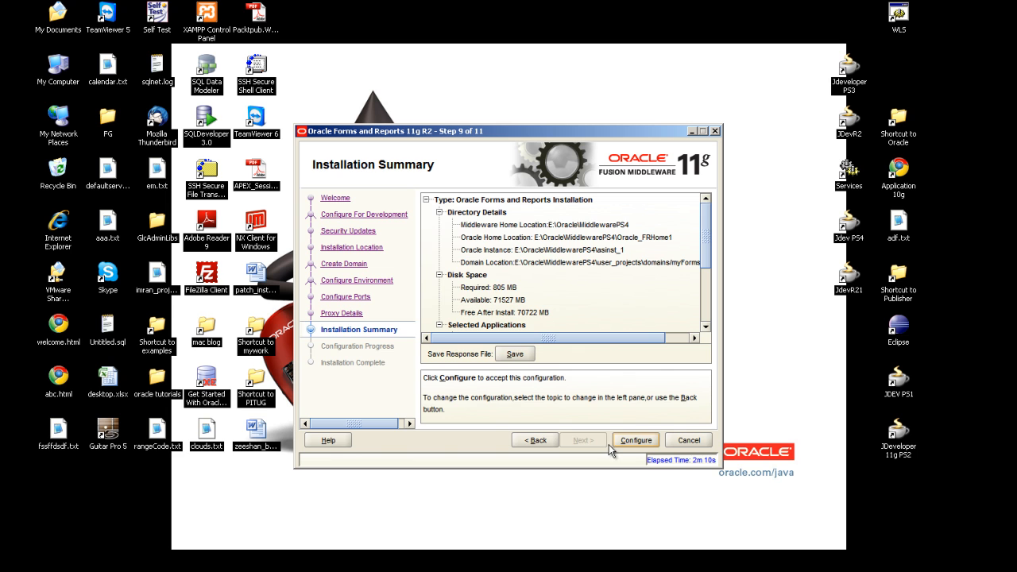
Run Configure until all configuration tools show Success, then reach Installation Complete
{"action": "left_click", "coordinate": [635, 440]}
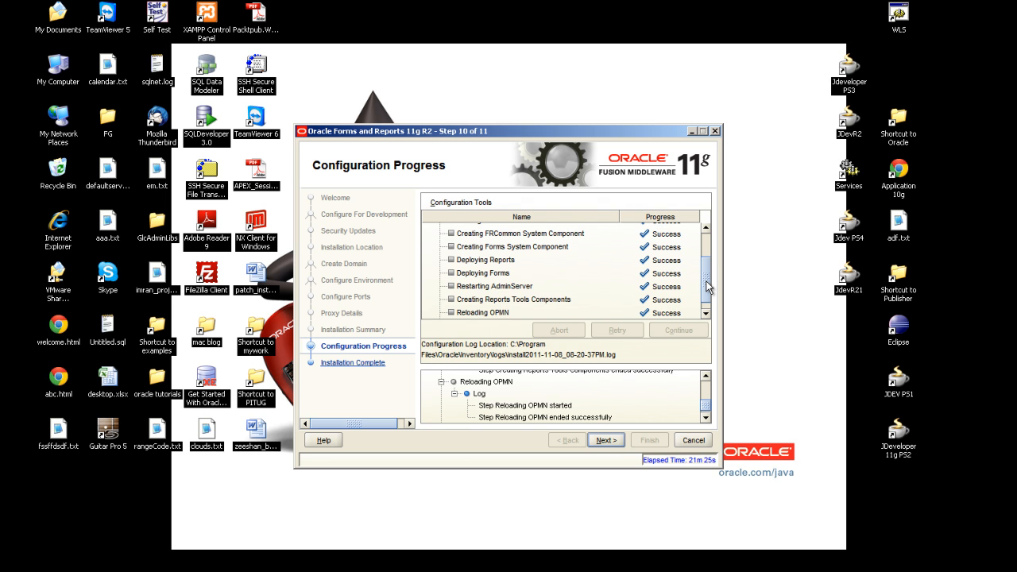
{"action": "scroll", "scroll_direction": "up", "scroll_amount": 3}
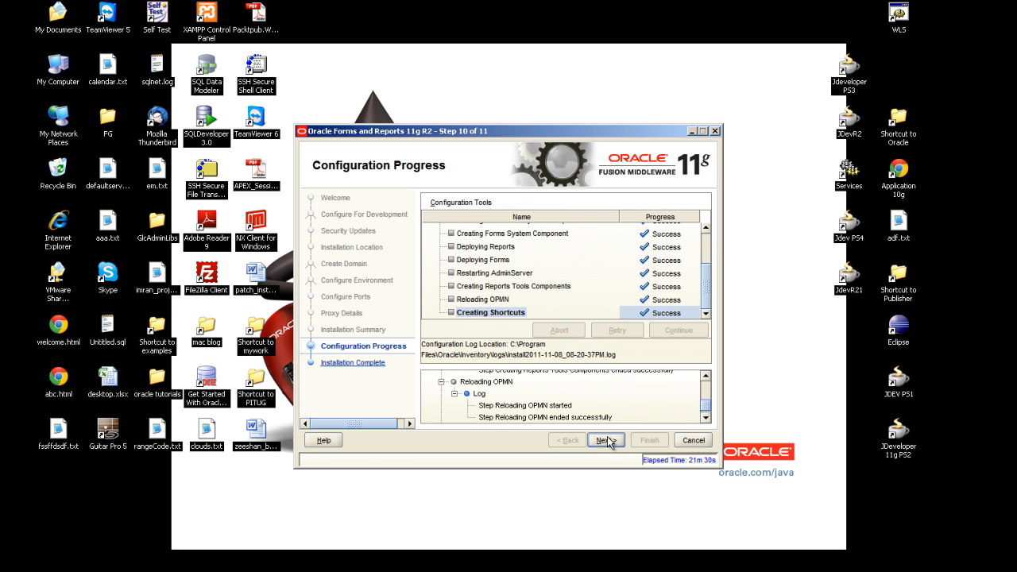
{"action": "mouse_move", "coordinate": [606, 442]}
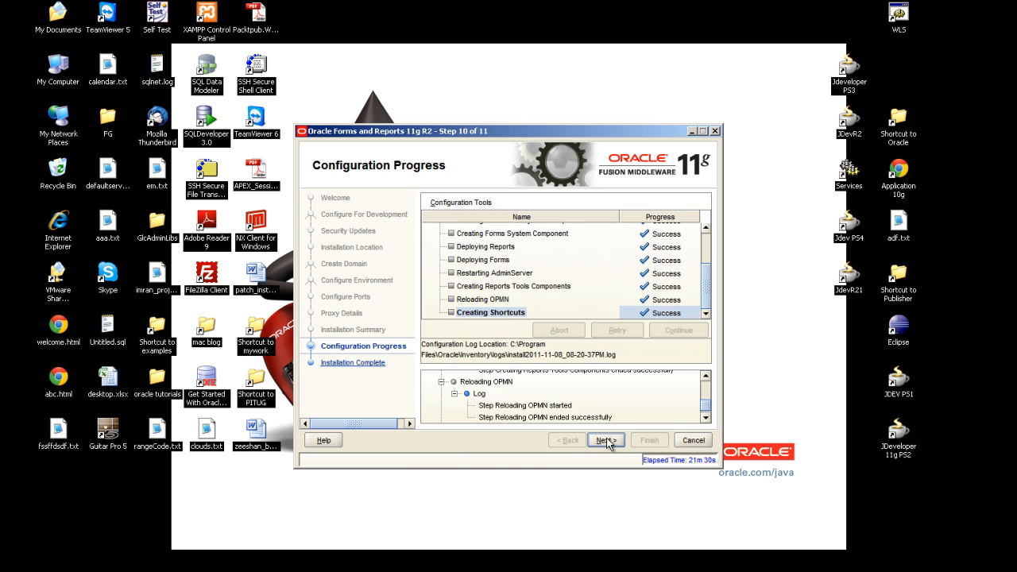
{"action": "left_click", "coordinate": [605, 440]}
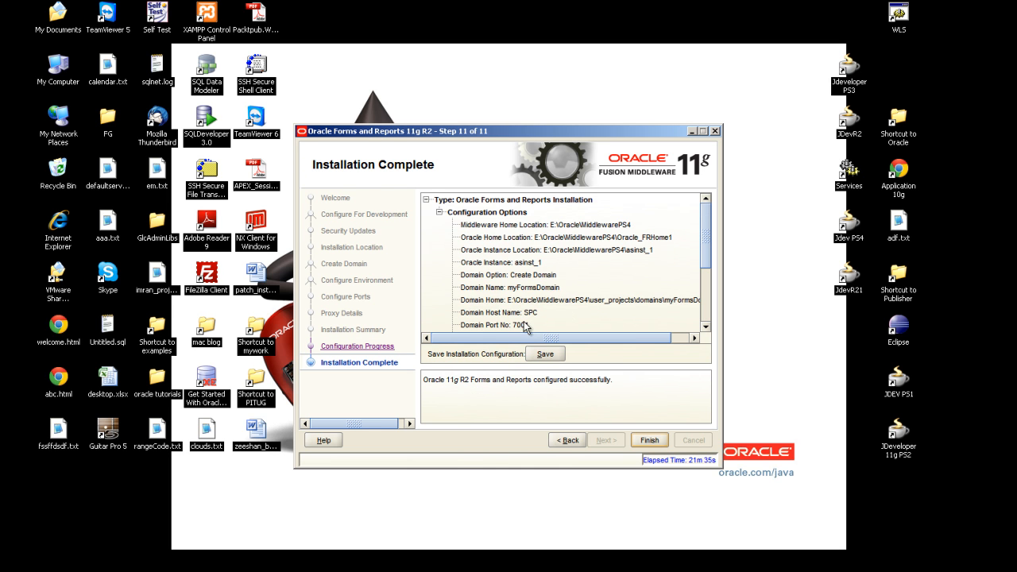
Save the configuration summary, including port 7001, as myformsDomaininfo.txt and acknowledge
{"action": "left_click", "coordinate": [518, 324]}
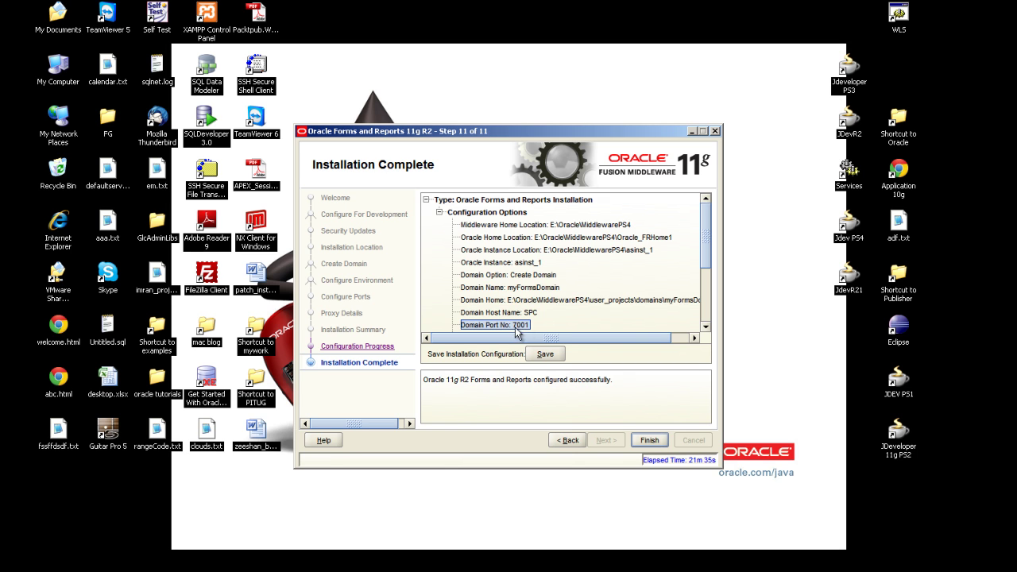
{"action": "mouse_move", "coordinate": [534, 330]}
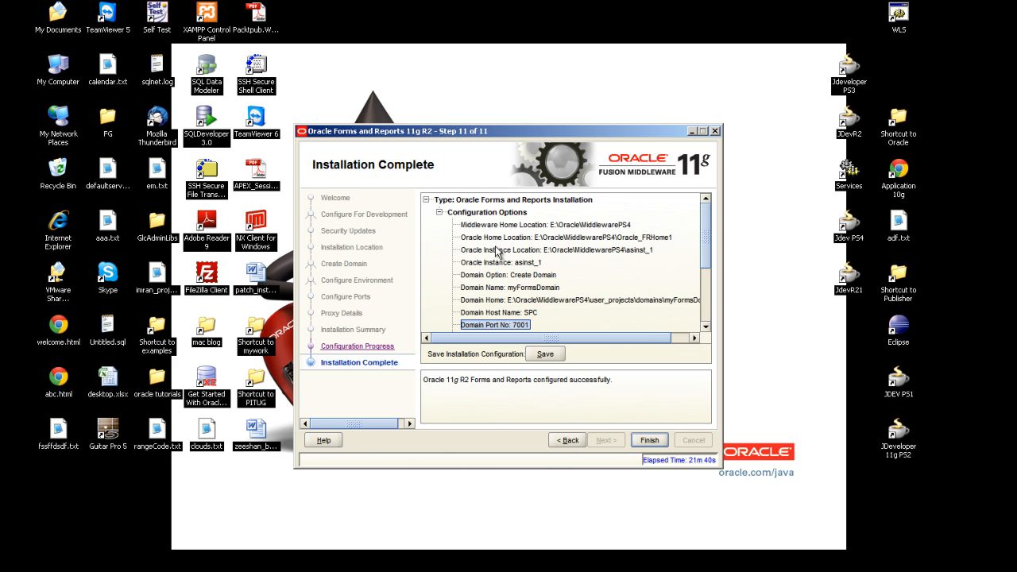
{"action": "mouse_move", "coordinate": [554, 333]}
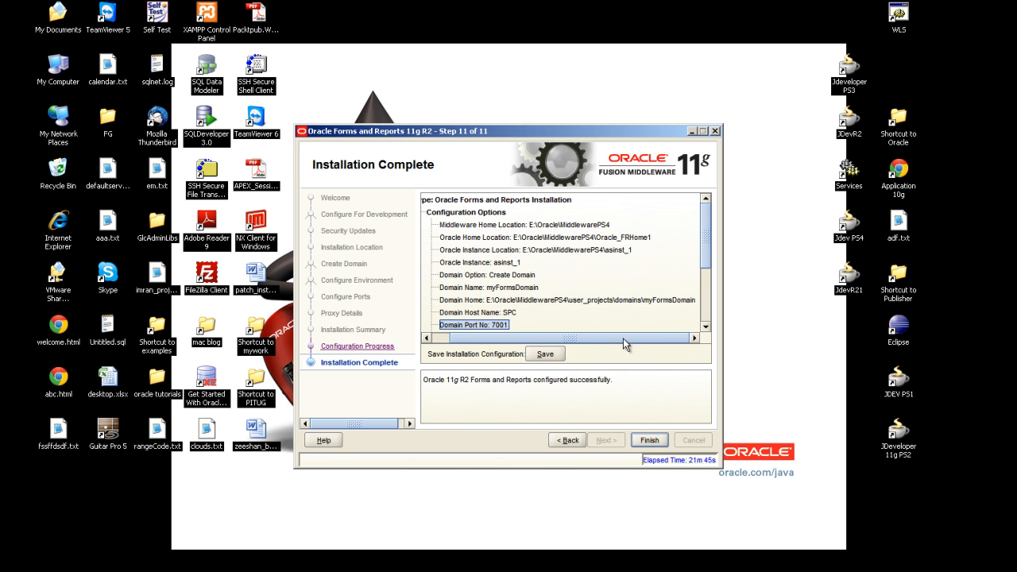
{"action": "left_click", "coordinate": [545, 353]}
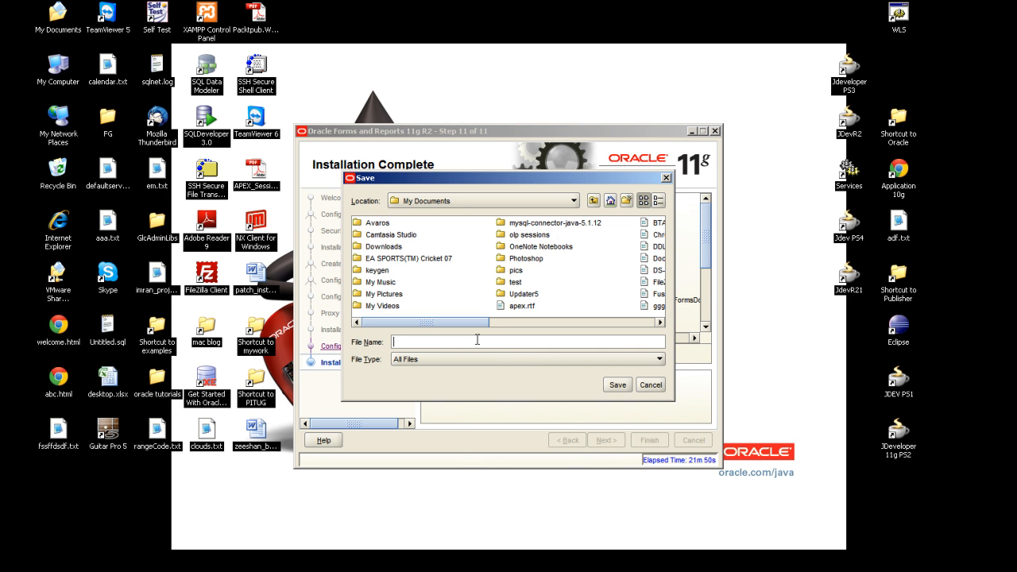
{"action": "type", "text": "my"}
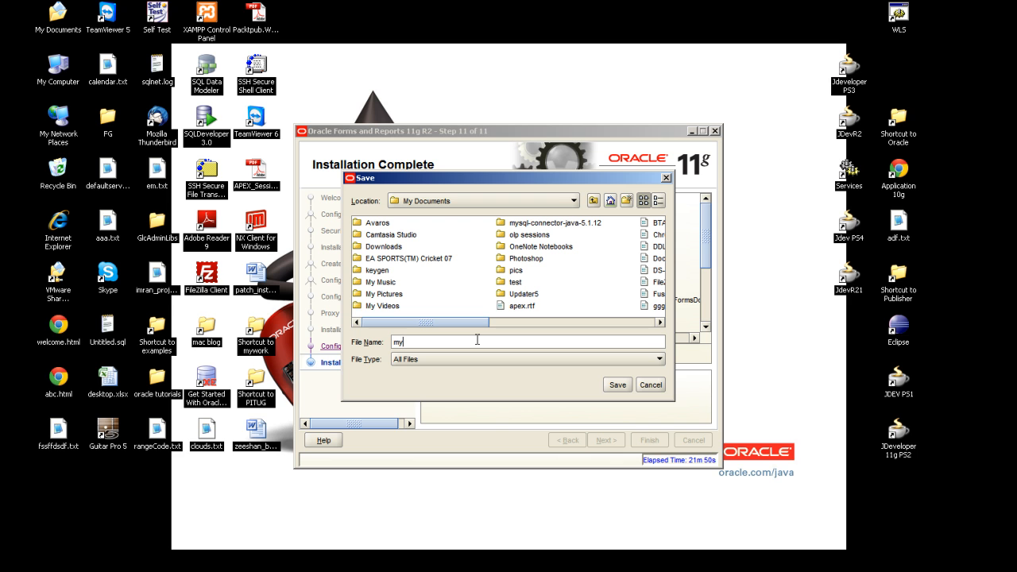
{"action": "type", "text": "formsDo"}
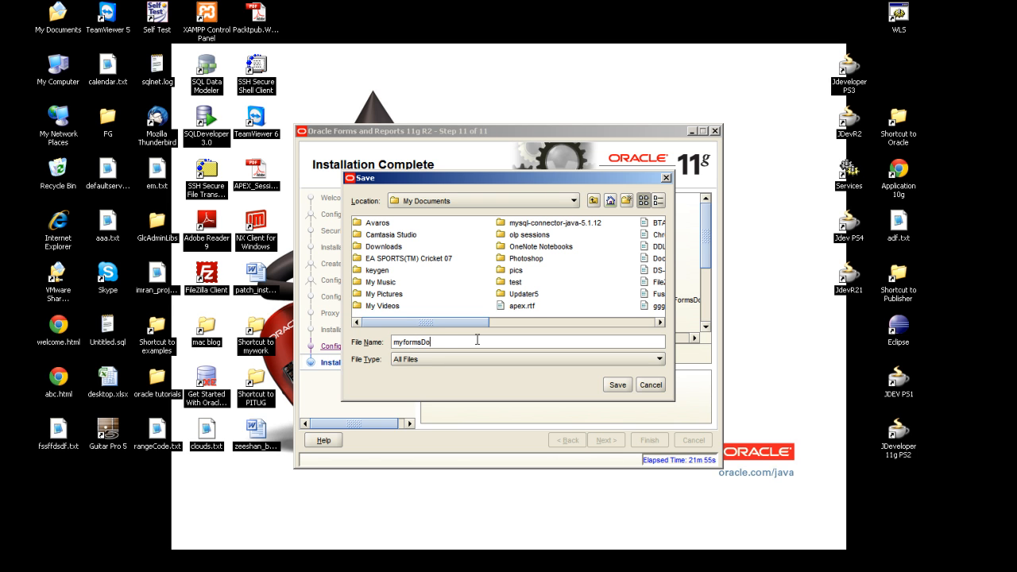
{"action": "left_click", "coordinate": [616, 384]}
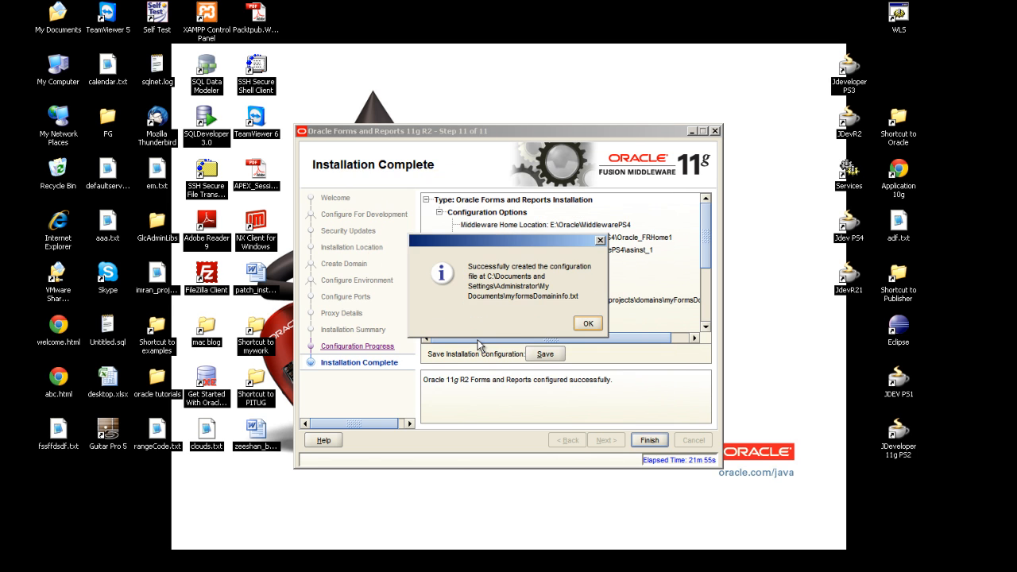
{"action": "left_click", "coordinate": [588, 323]}
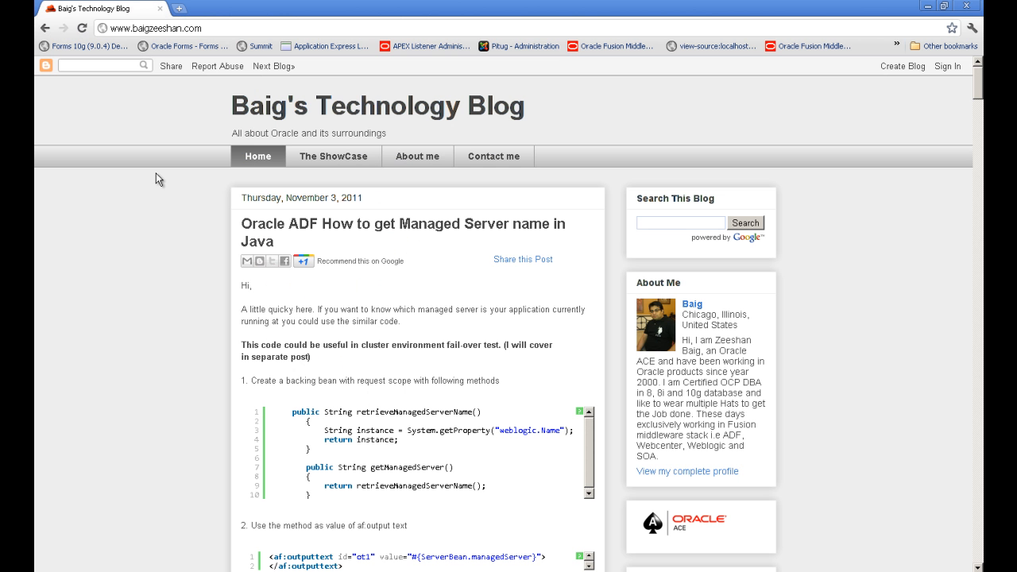
Log in to localhost:7001/console as weblogic and view Environment > Servers
{"action": "left_click", "coordinate": [209, 7]}
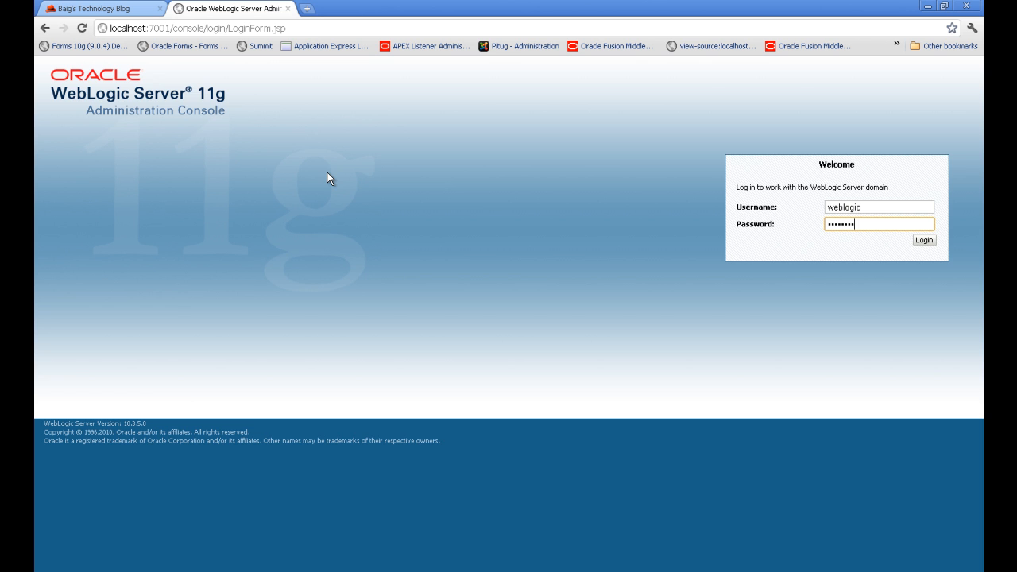
{"action": "left_click", "coordinate": [924, 240]}
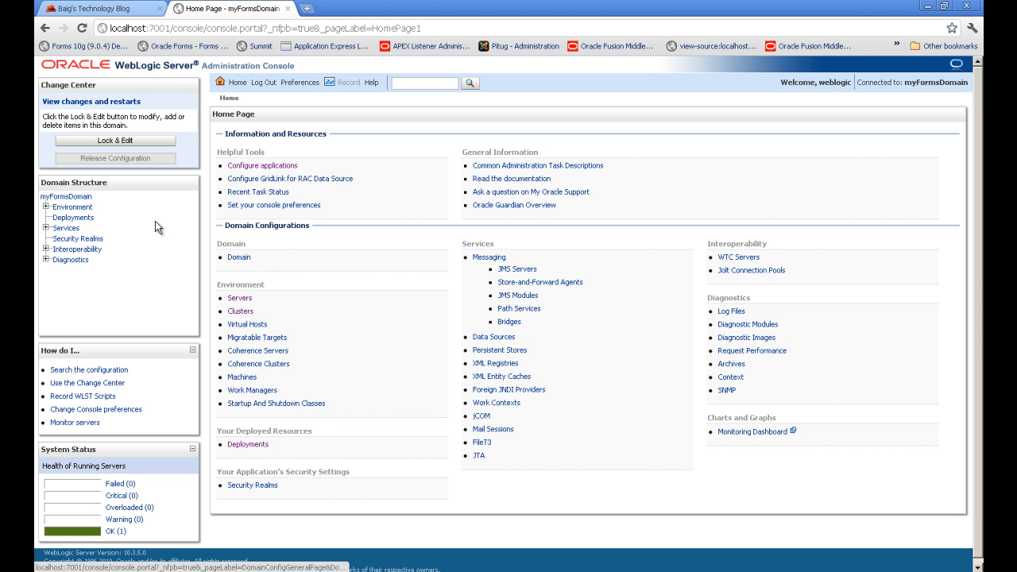
{"action": "left_click", "coordinate": [239, 298]}
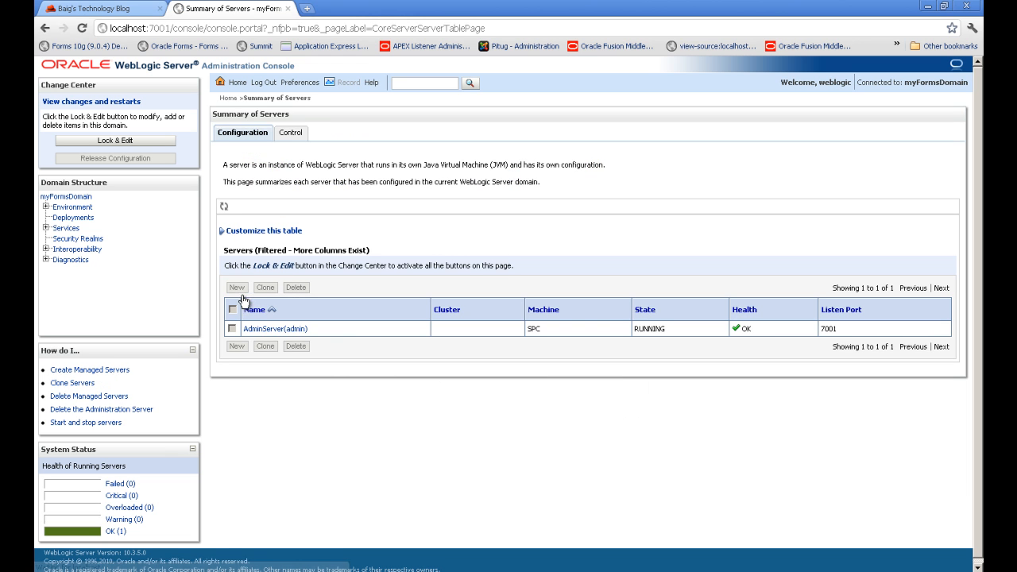
{"action": "mouse_move", "coordinate": [673, 338]}
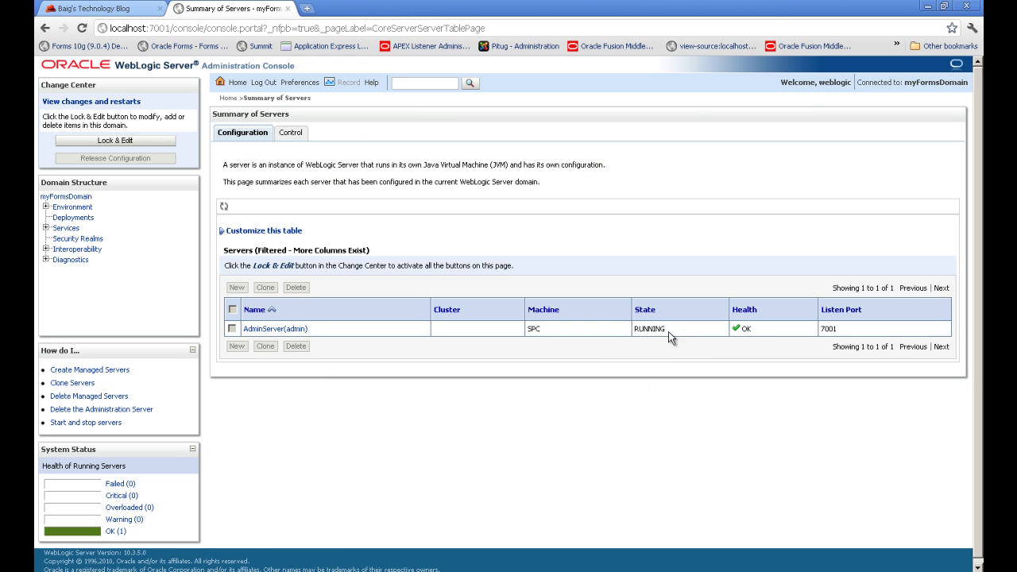
{"action": "mouse_move", "coordinate": [349, 82]}
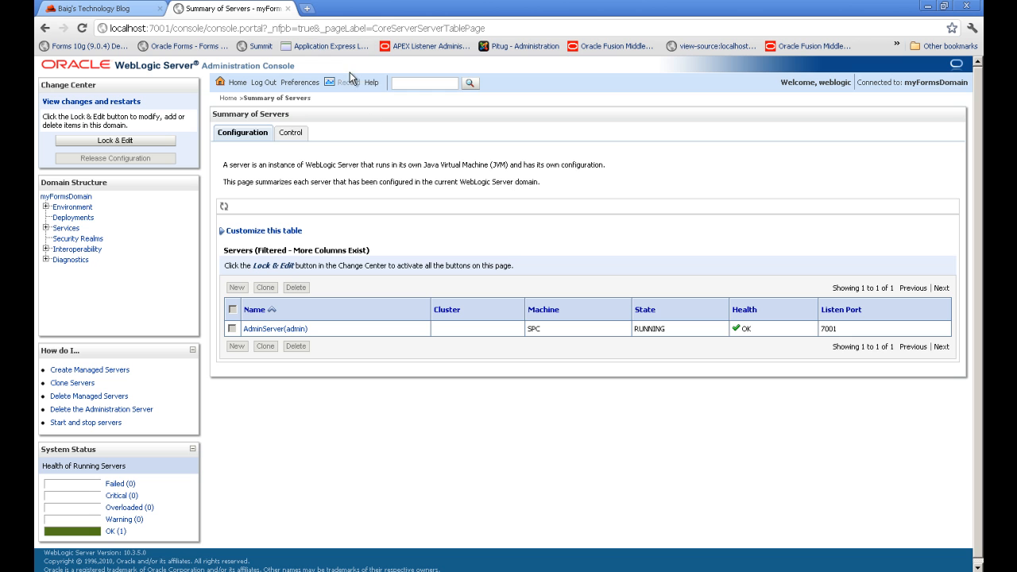
{"action": "left_click", "coordinate": [455, 9]}
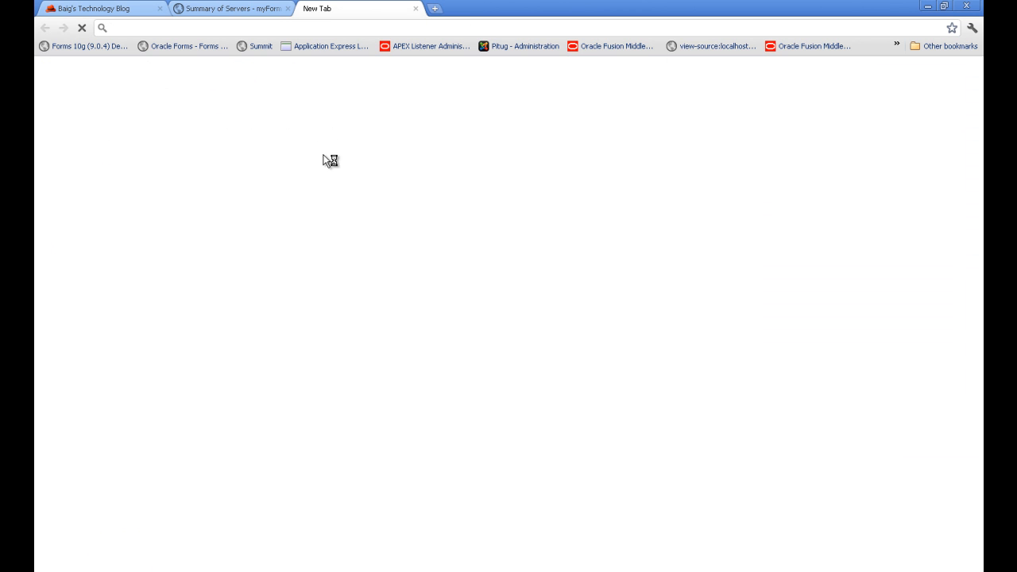
Load localhost:7001/forms/frmservlet, confirming Forms Services 11.1.2.0.0 installed successfully
{"action": "type", "text": "frm"}
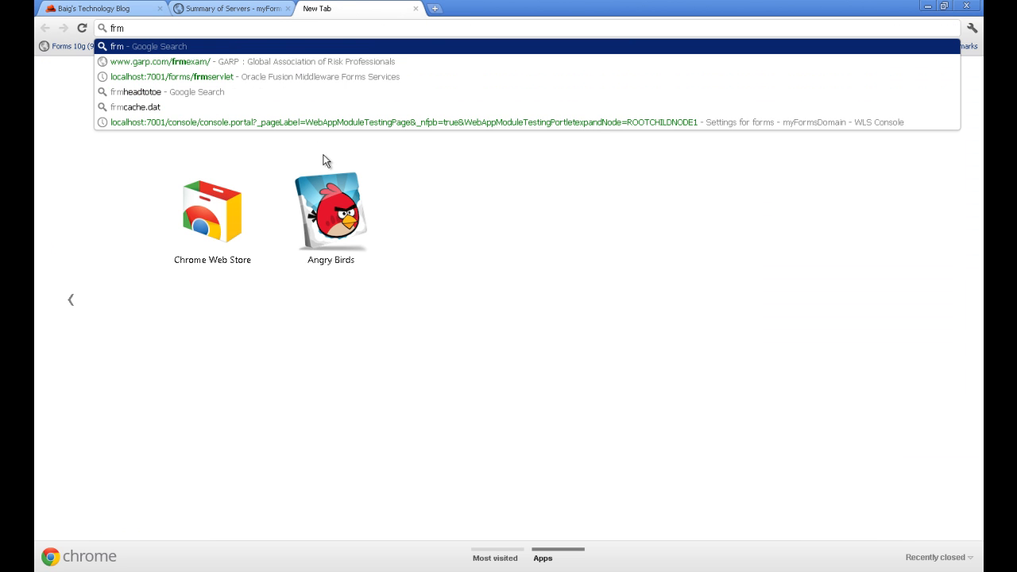
{"action": "left_click", "coordinate": [179, 76]}
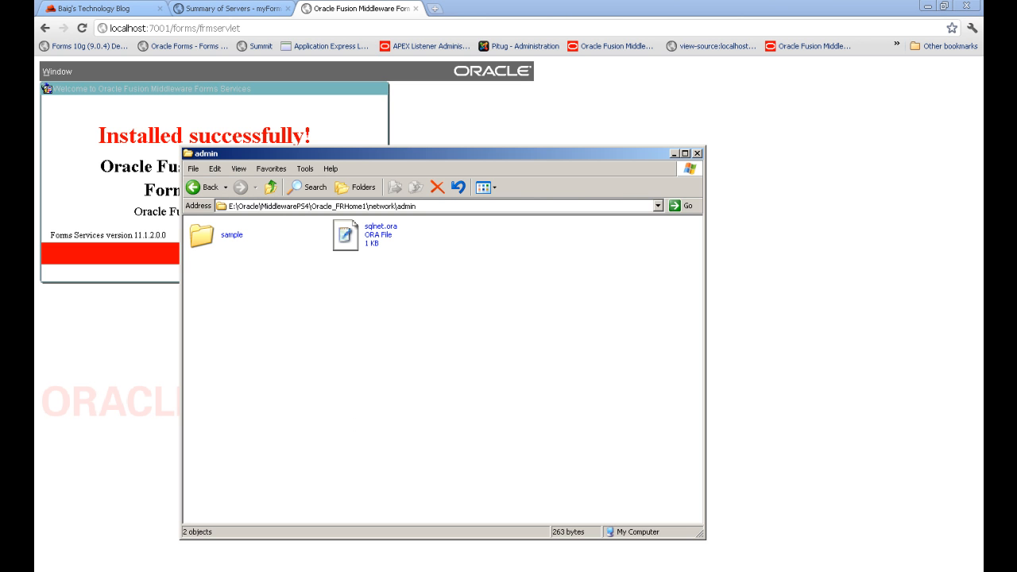
Browse to user_projects\domains\myFormsDomain\servers, showing AdminServer and domain_bak
{"action": "left_click", "coordinate": [206, 186]}
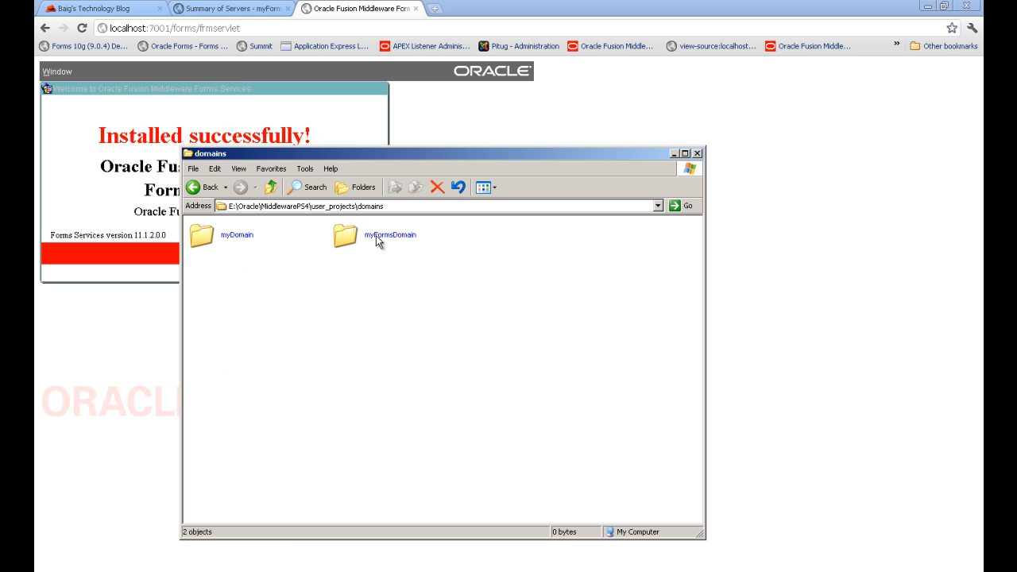
{"action": "double_click", "coordinate": [381, 234]}
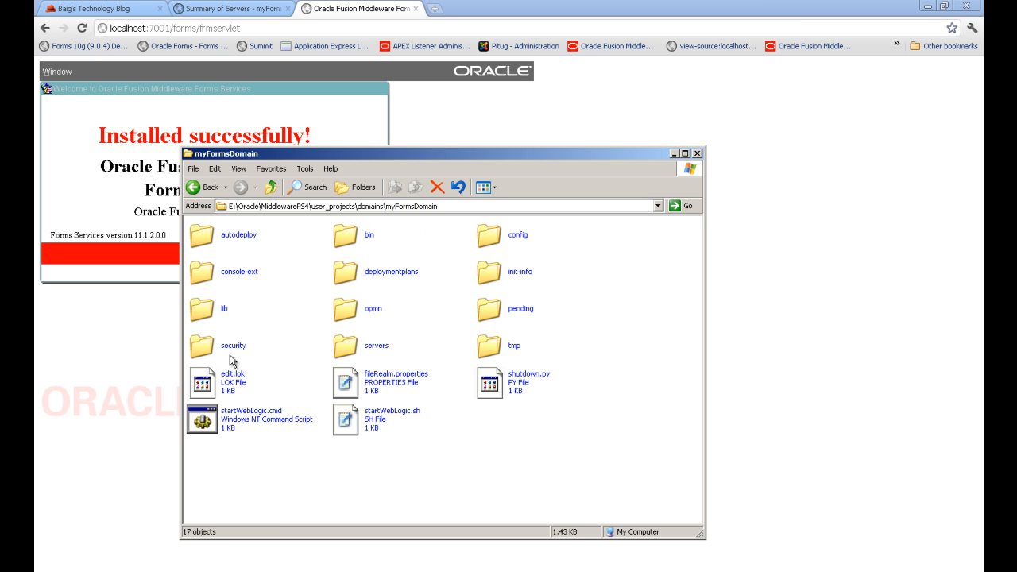
{"action": "mouse_move", "coordinate": [326, 387]}
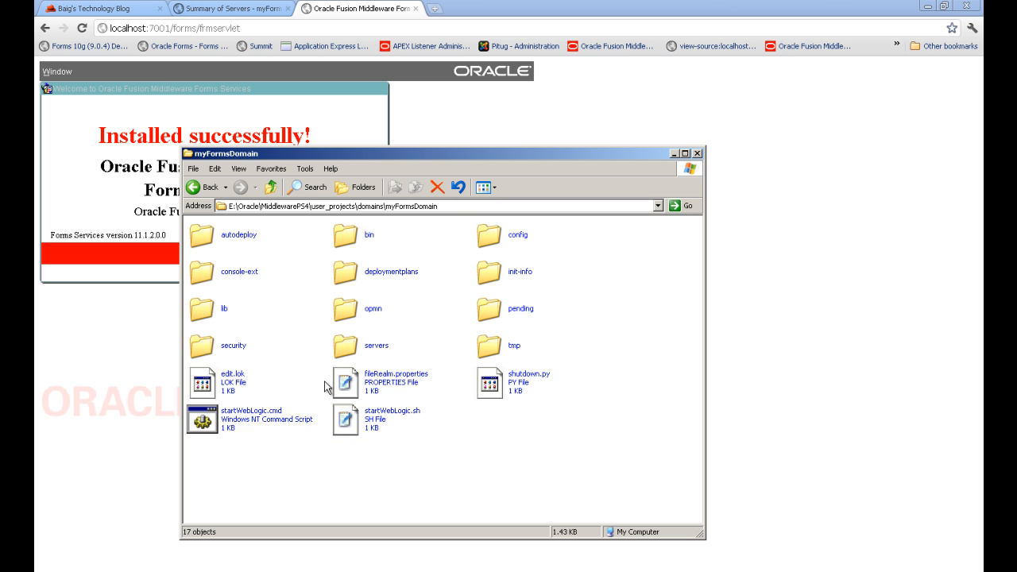
{"action": "double_click", "coordinate": [347, 345]}
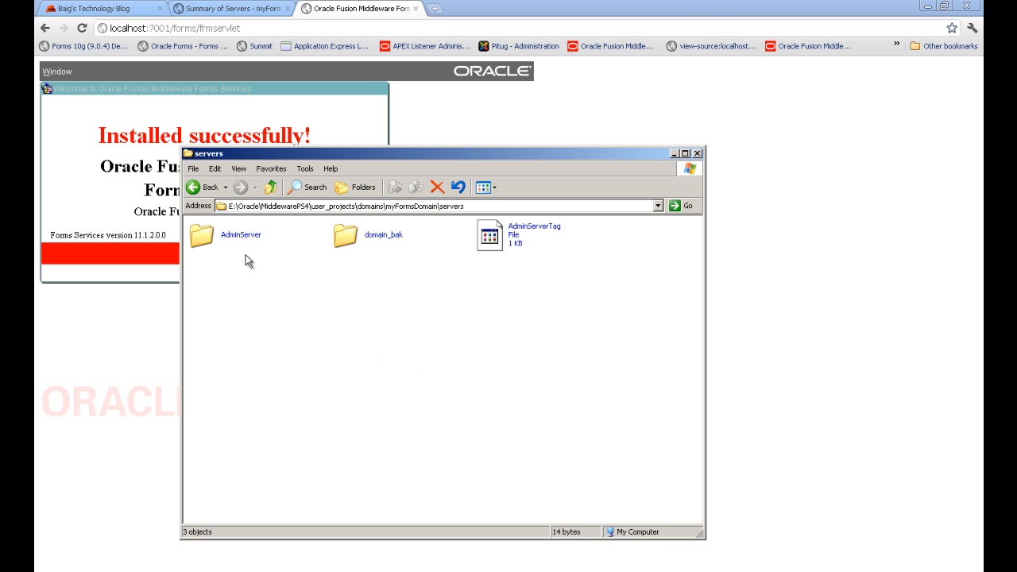
{"action": "left_click", "coordinate": [19, 568]}
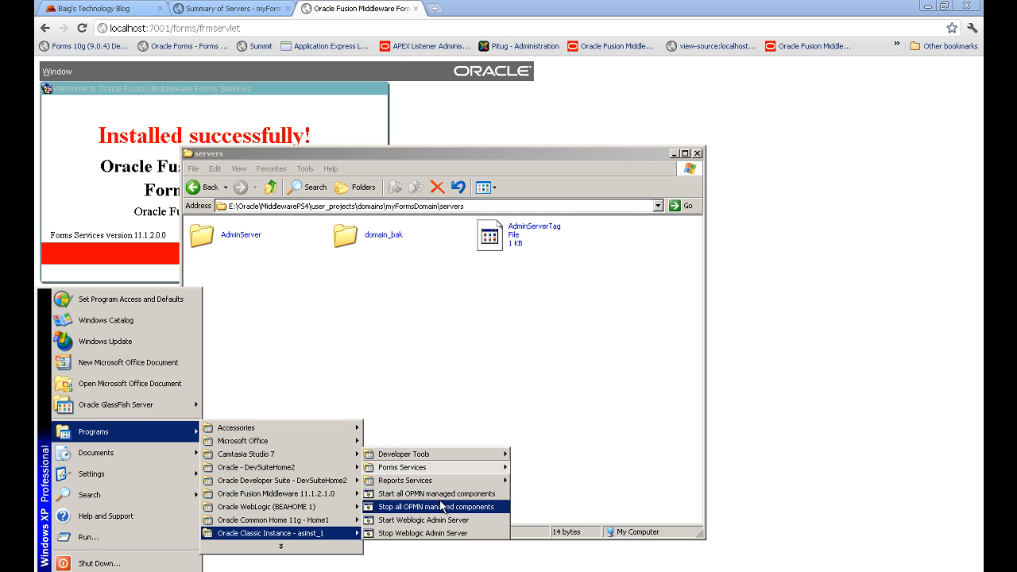
{"action": "mouse_move", "coordinate": [443, 505]}
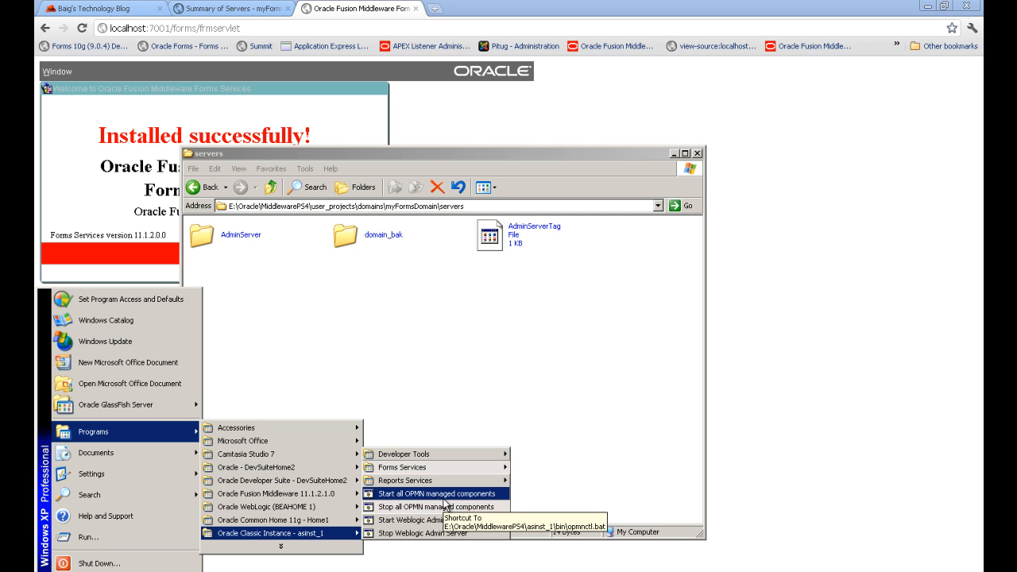
{"action": "mouse_move", "coordinate": [435, 454]}
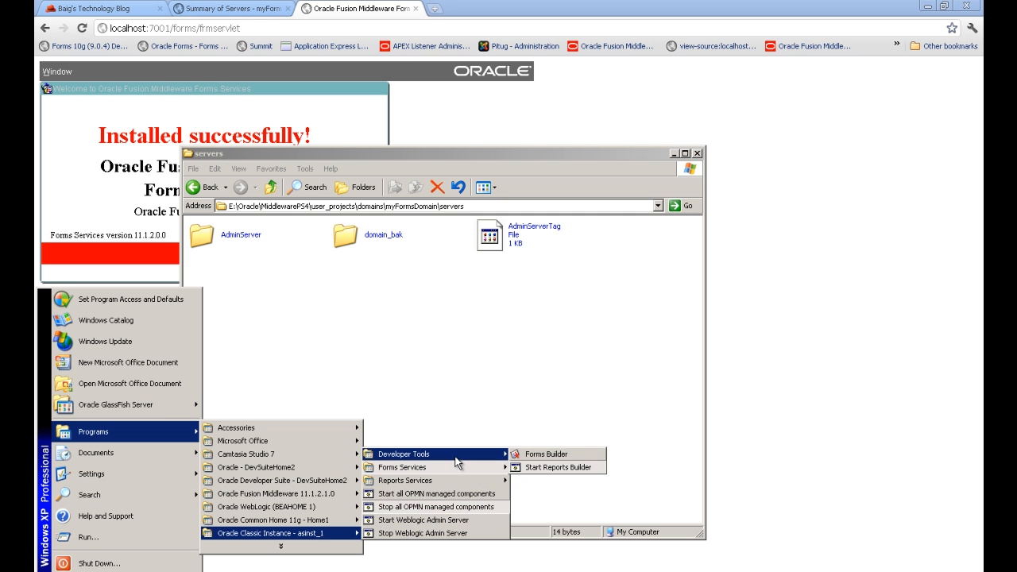
{"action": "mouse_move", "coordinate": [555, 469]}
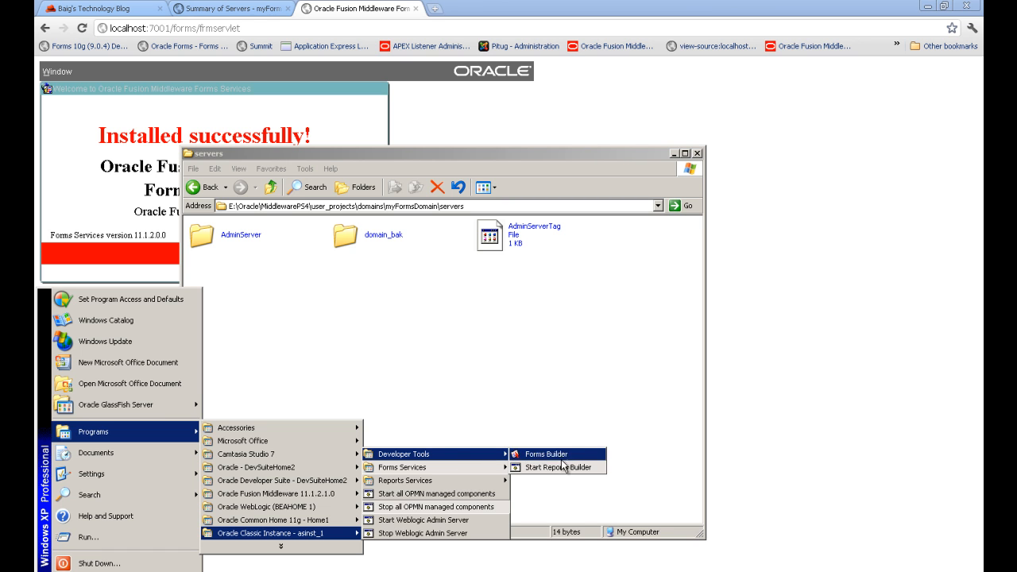
{"action": "mouse_move", "coordinate": [564, 466]}
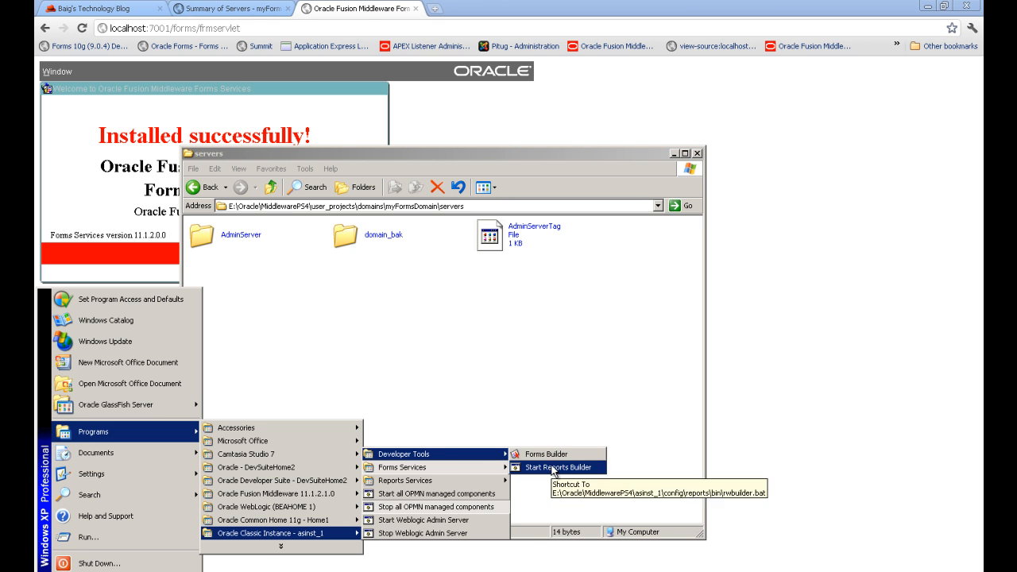